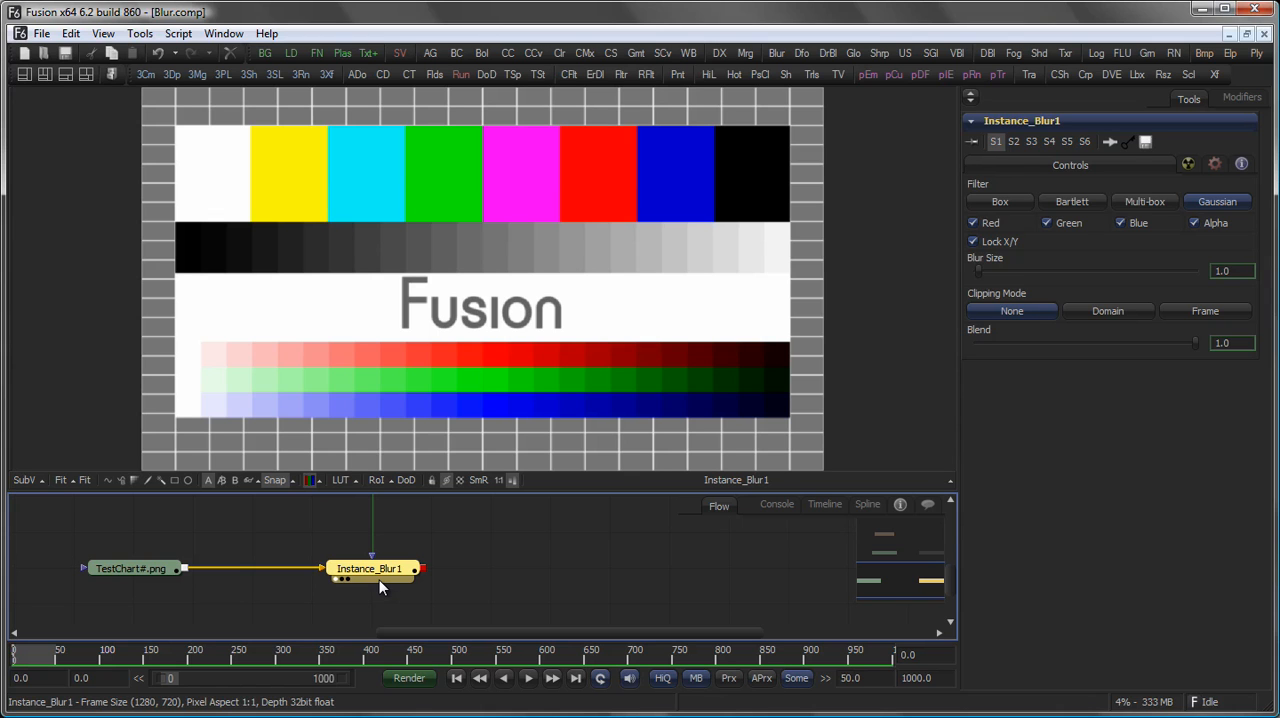
Step: Raise Instance_Blur1's Gaussian Blur Size from 1.0 to about 28.3
left_click_drag(977, 271, 1000, 271)
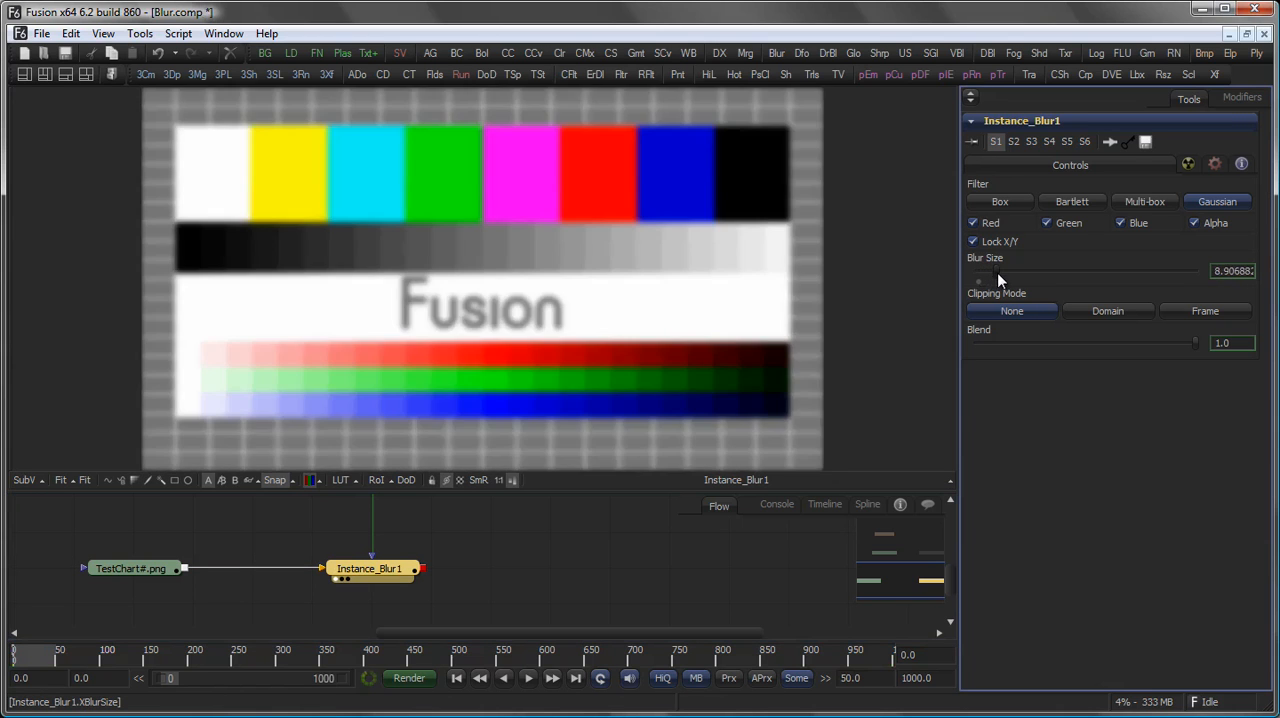
left_click_drag(980, 271, 1038, 271)
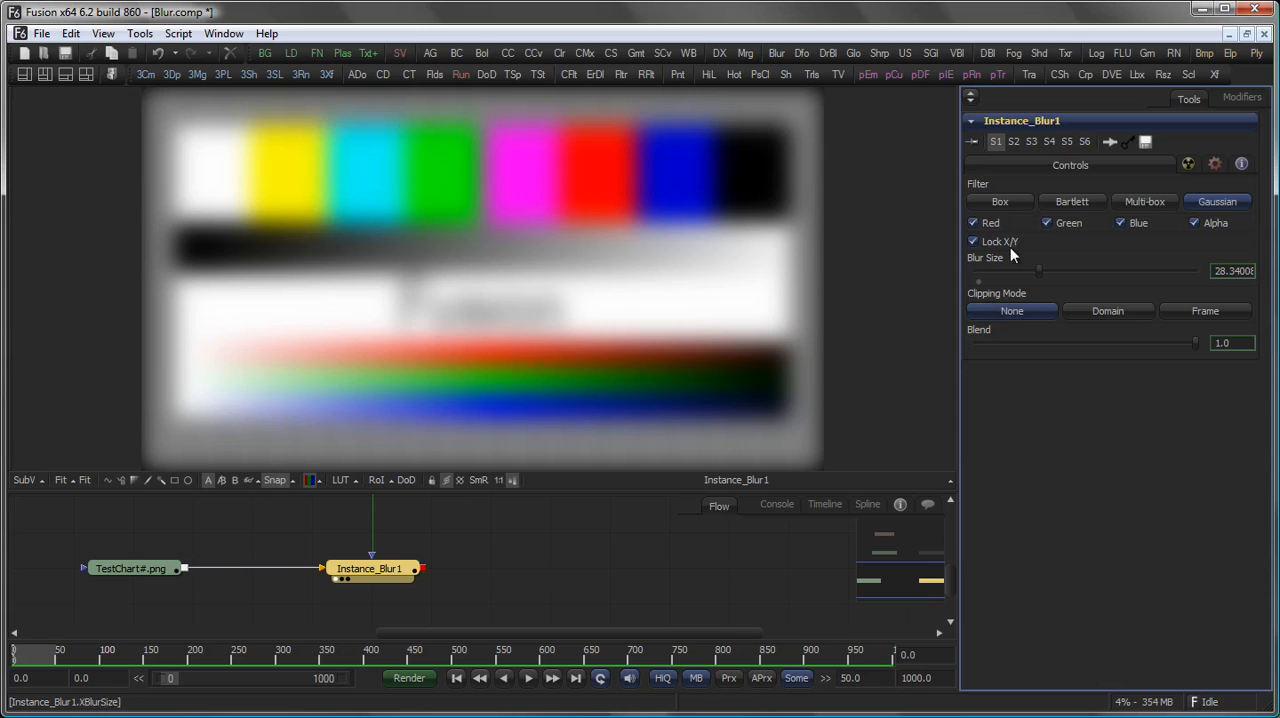
Step: Switch the test chart blur to the Bartlett filter, then to Multi-box
left_click(1072, 201)
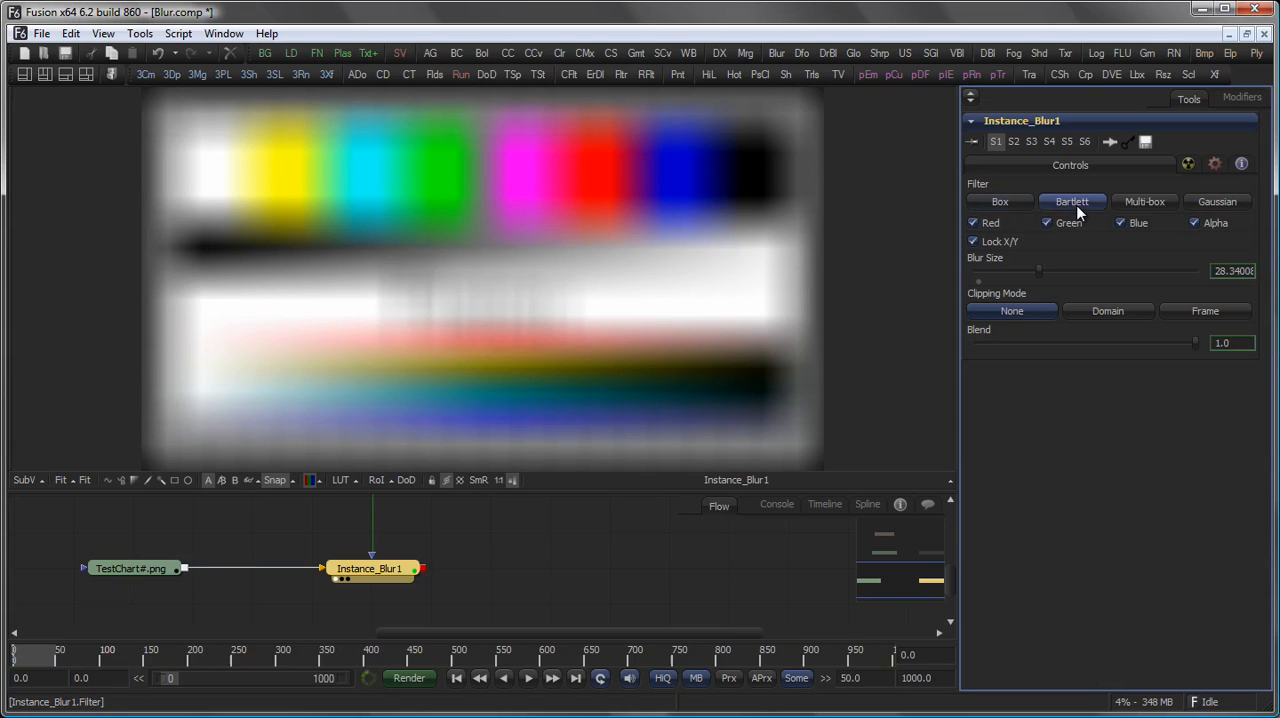
left_click(1142, 201)
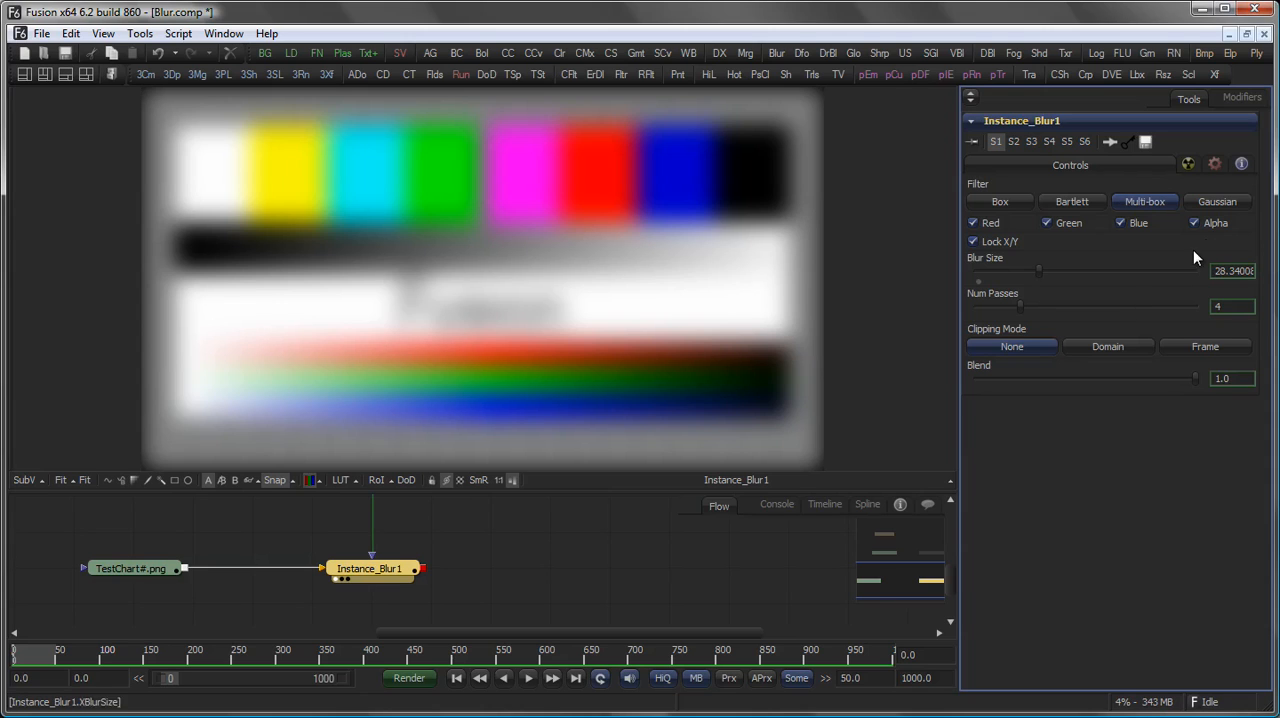
left_click(1216, 201)
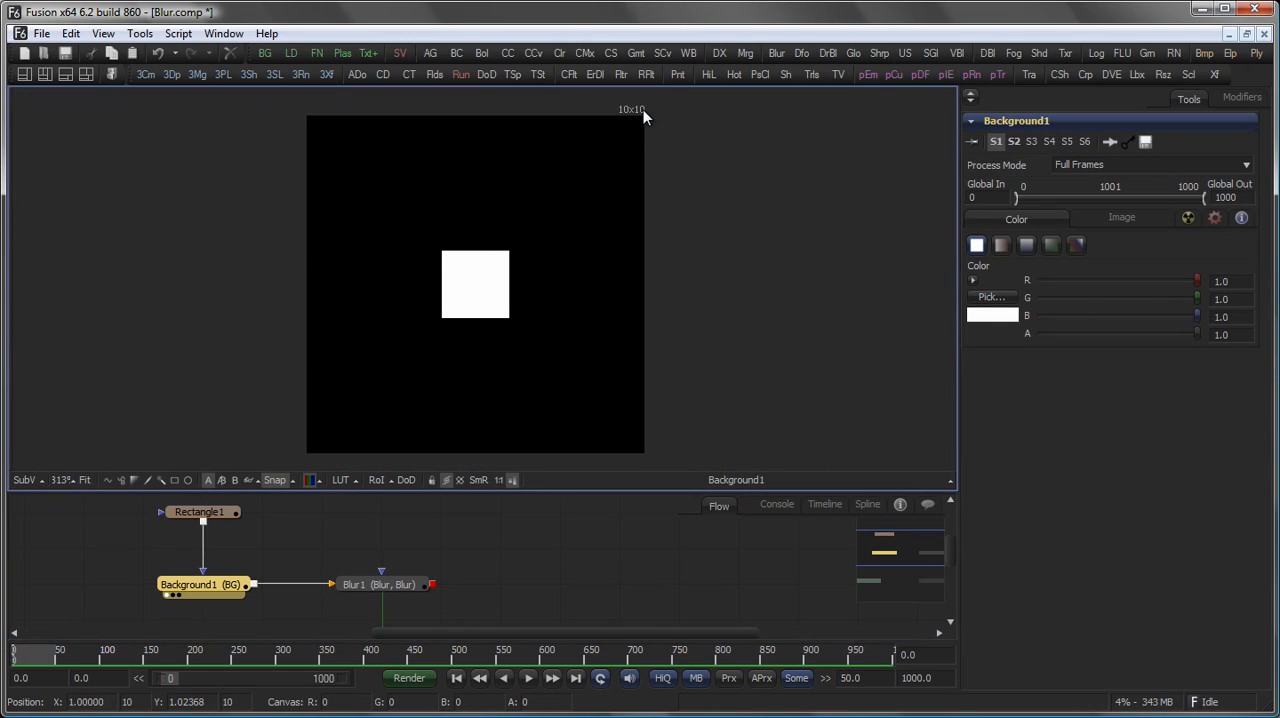
Step: Select Rectangle1 to show its 0.2 by 0.2 centred square mask settings
left_click(200, 512)
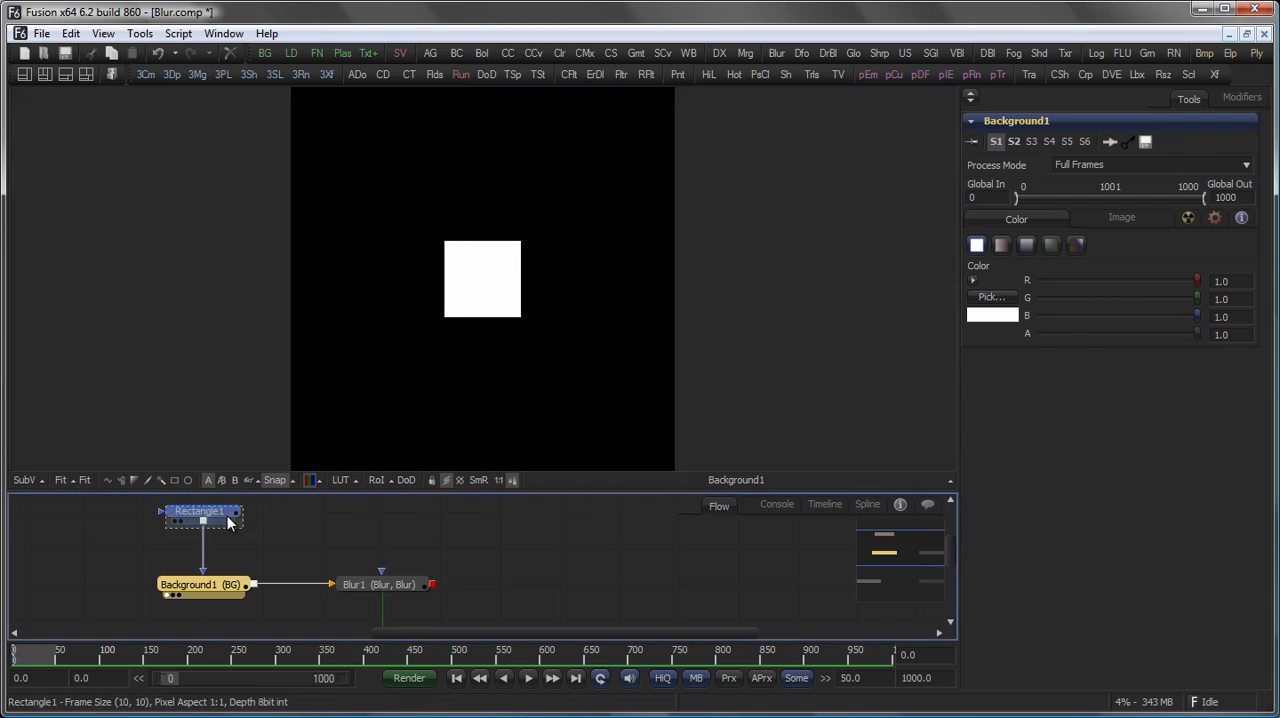
left_click(200, 510)
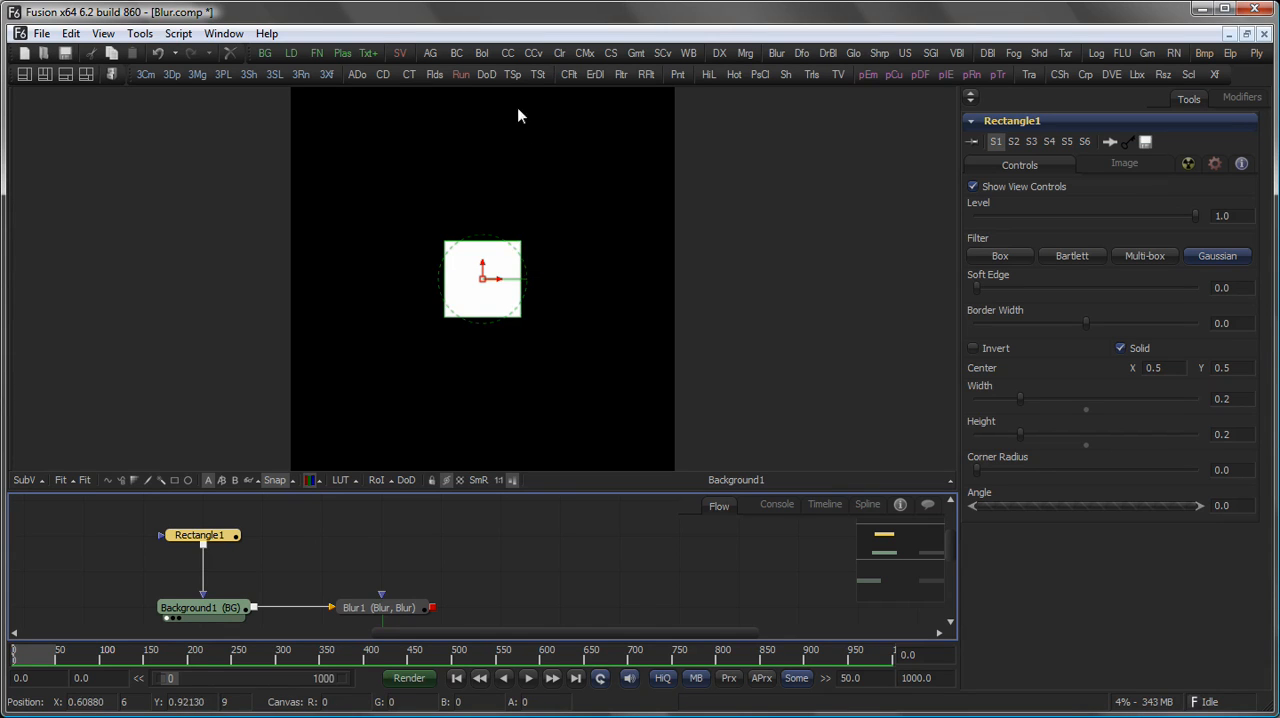
mouse_move(231, 392)
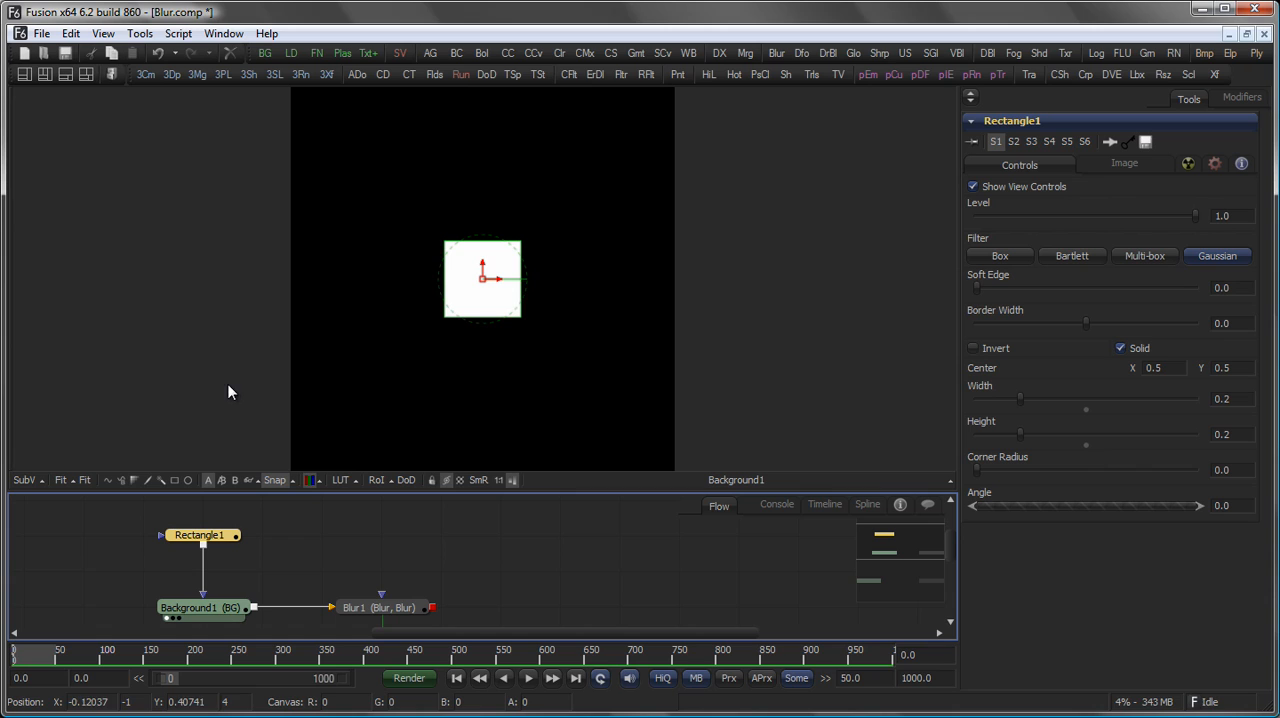
mouse_move(478, 480)
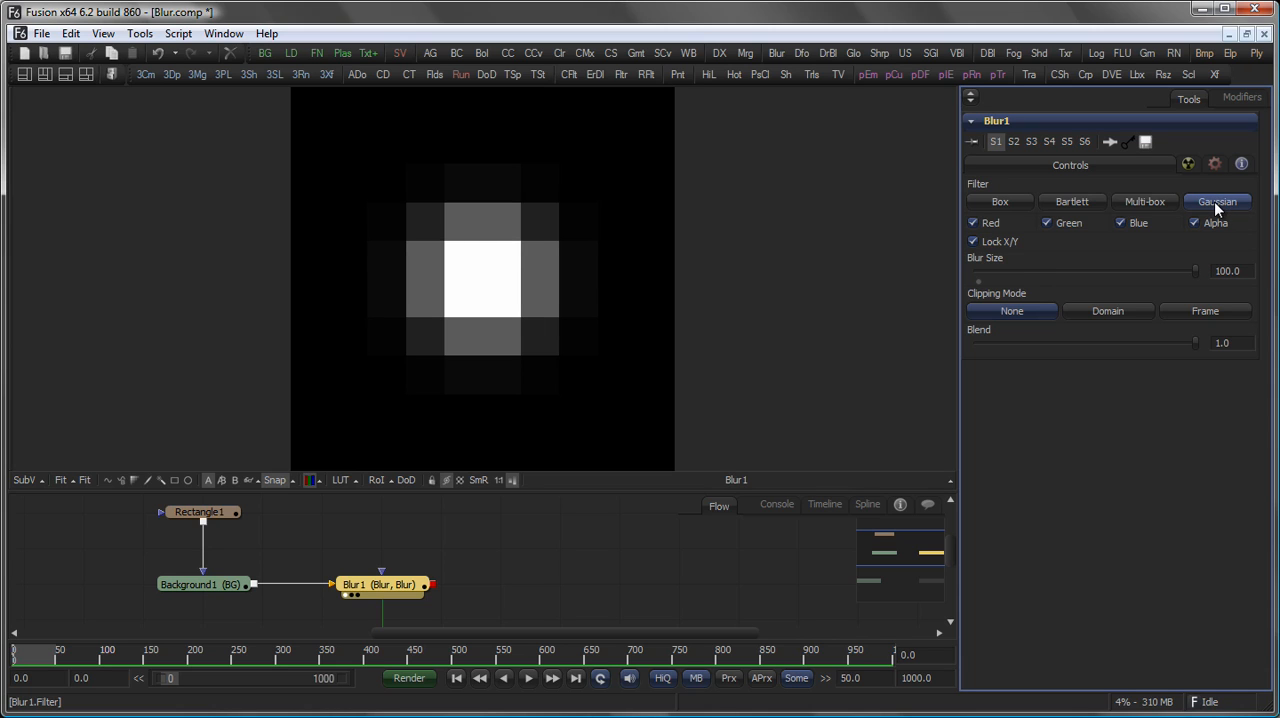
Step: Compare the Box and Bartlett blur filters on the white square
left_click(1000, 201)
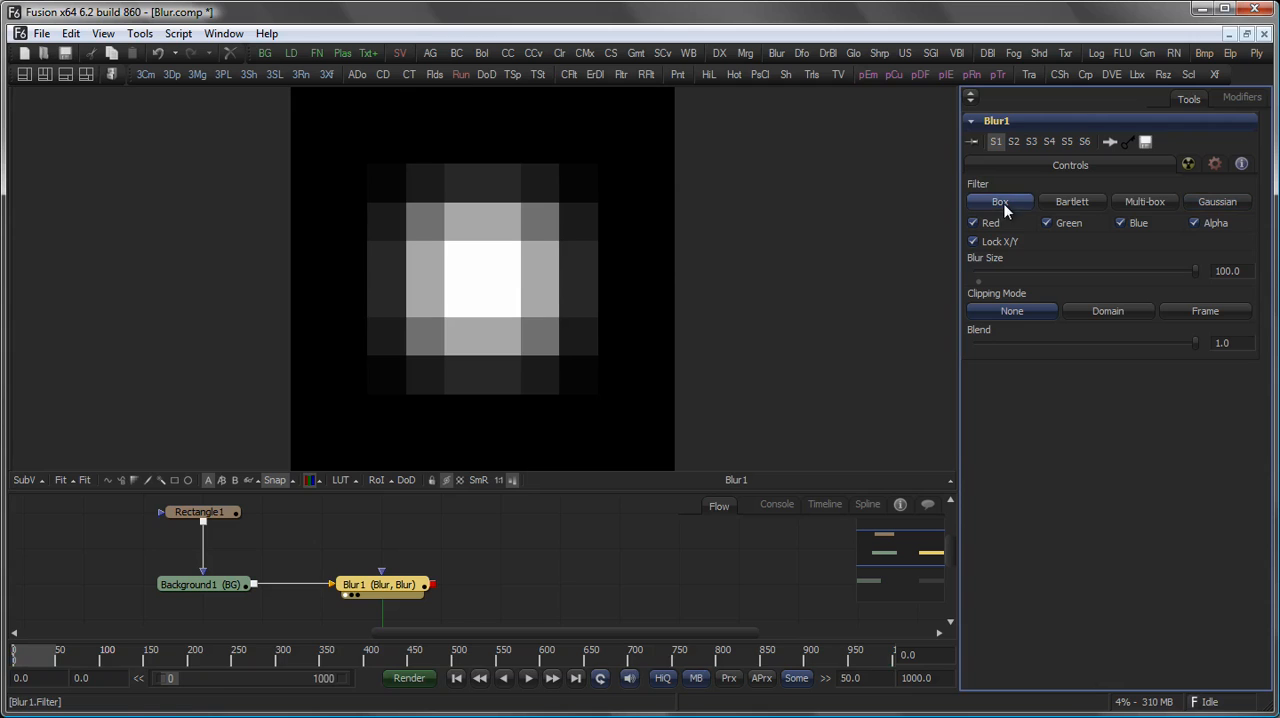
mouse_move(667, 369)
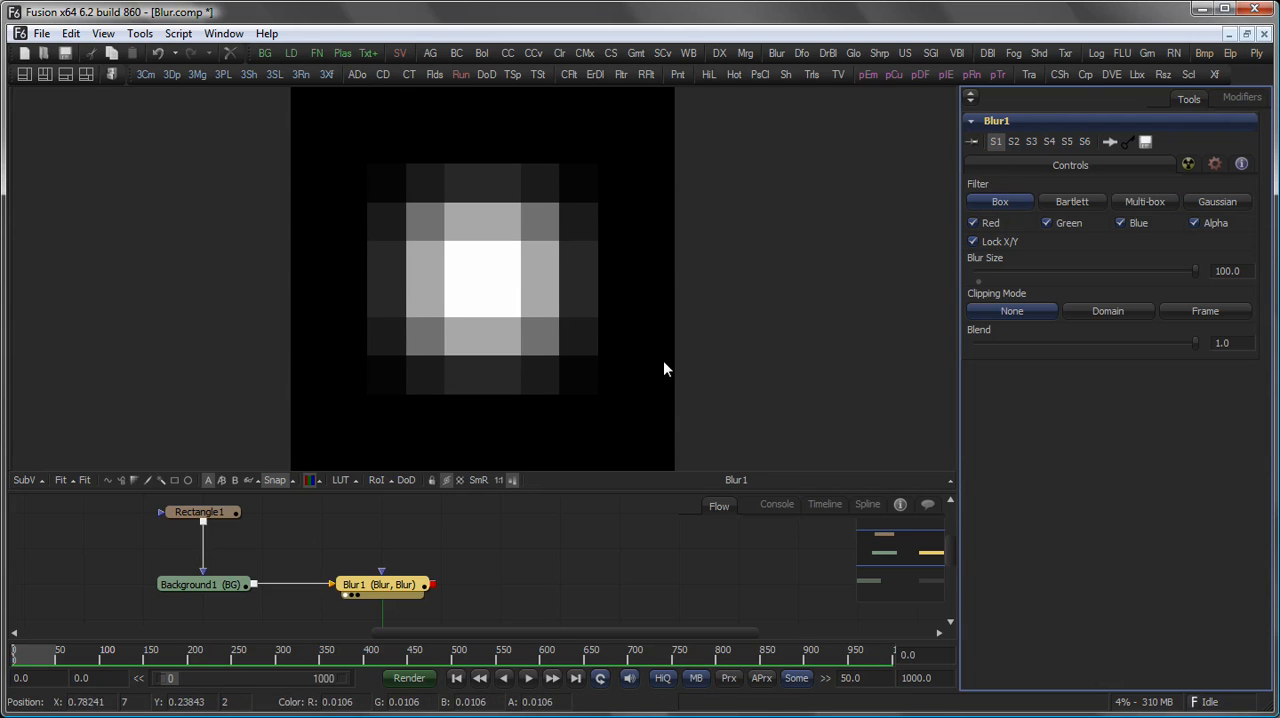
left_click(1072, 201)
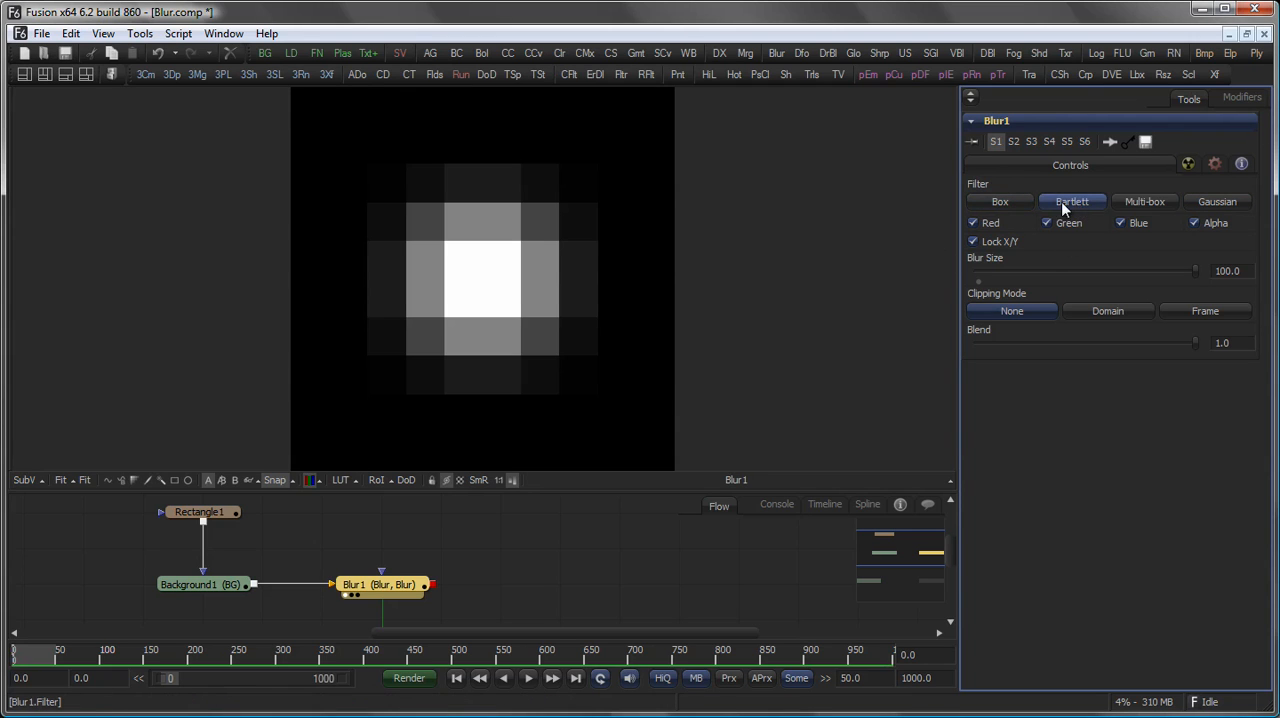
left_click(1072, 201)
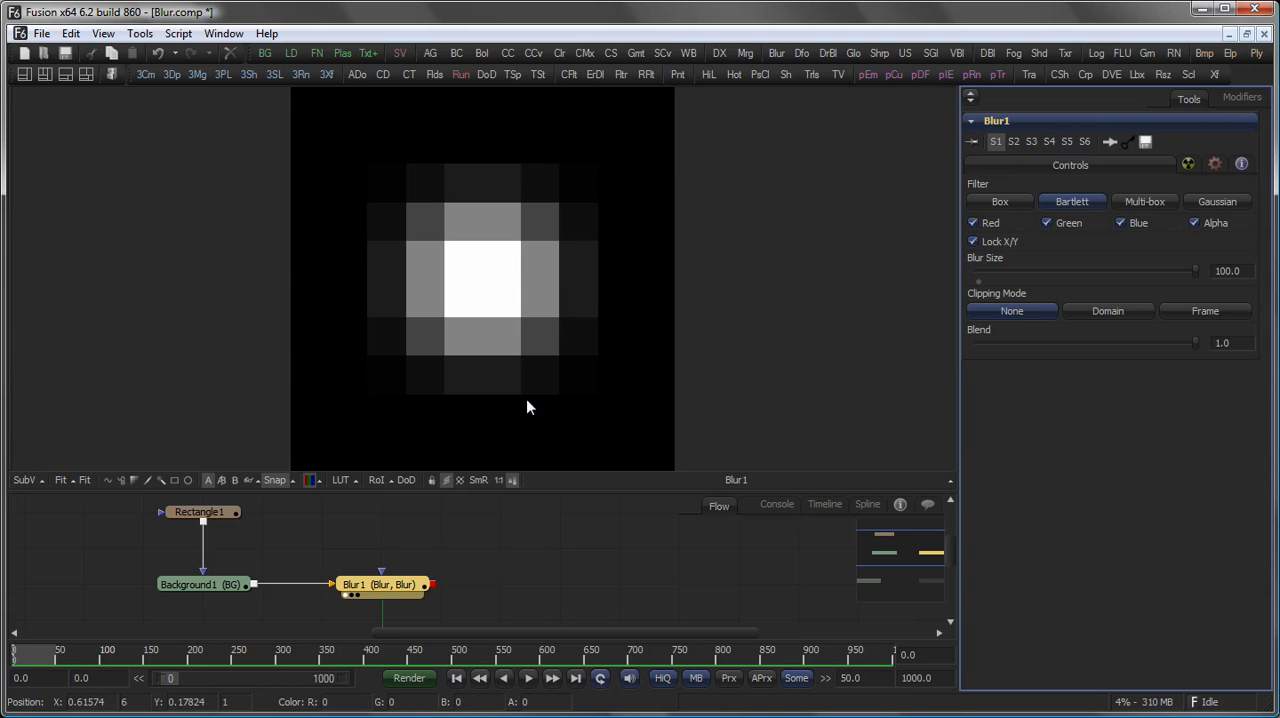
Step: Switch Blur1 to Multi-box and raise Num Passes to 16
left_click(1144, 201)
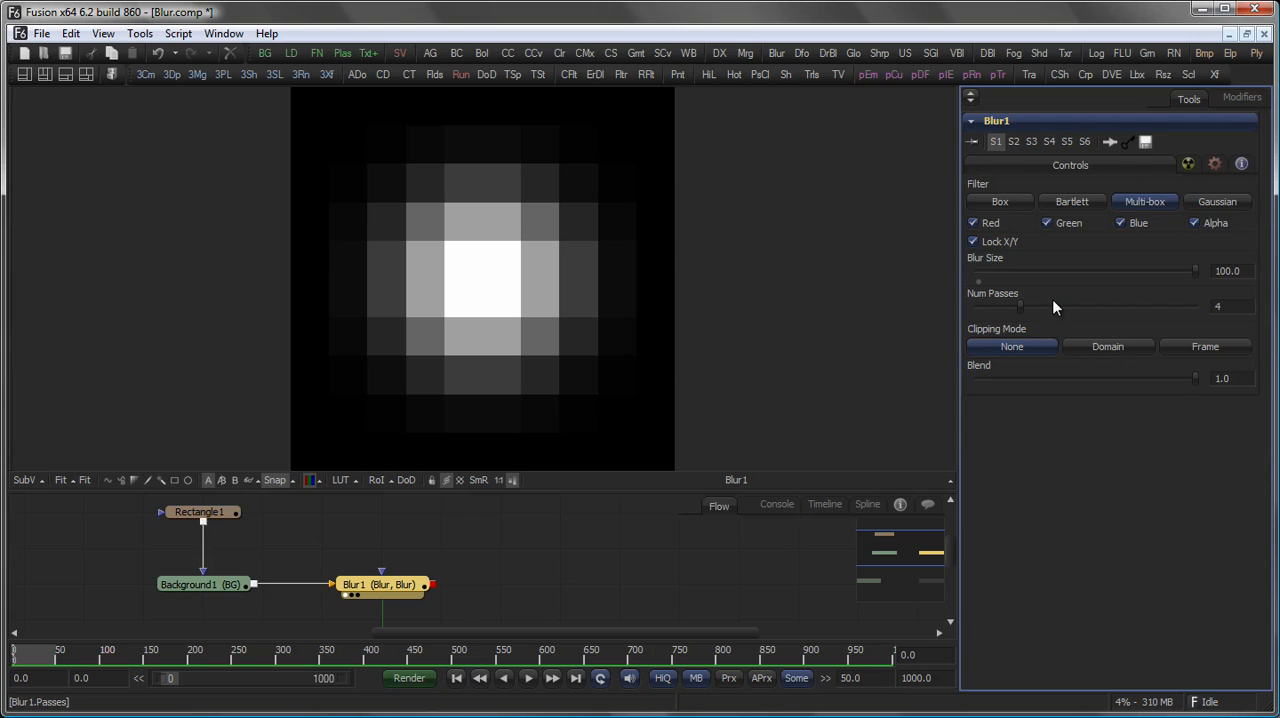
mouse_move(1023, 314)
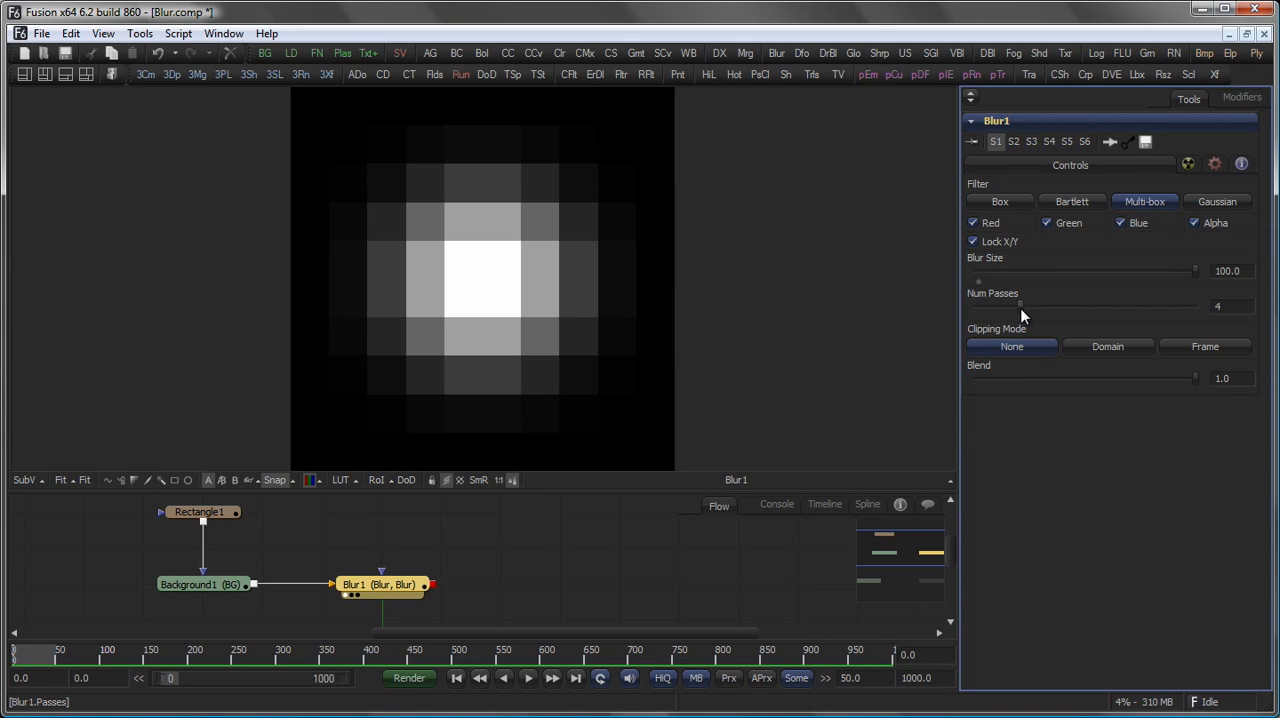
left_click_drag(1020, 306, 1195, 306)
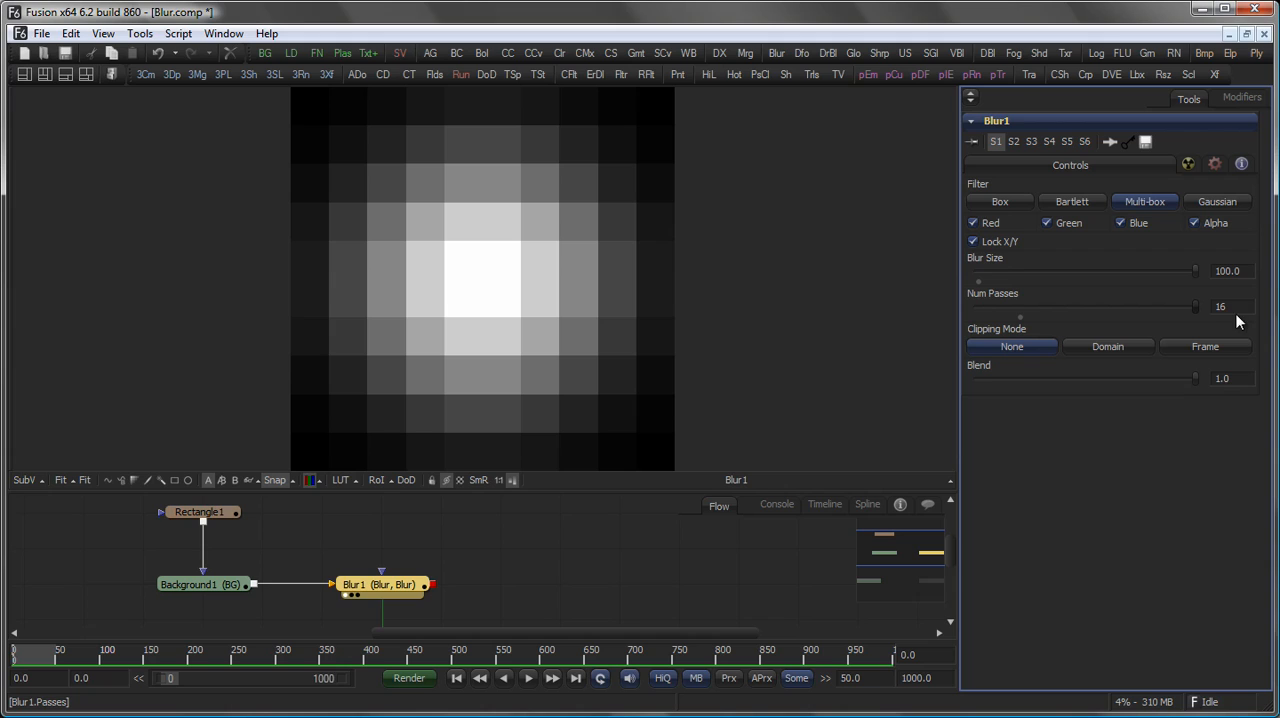
left_click(1227, 270)
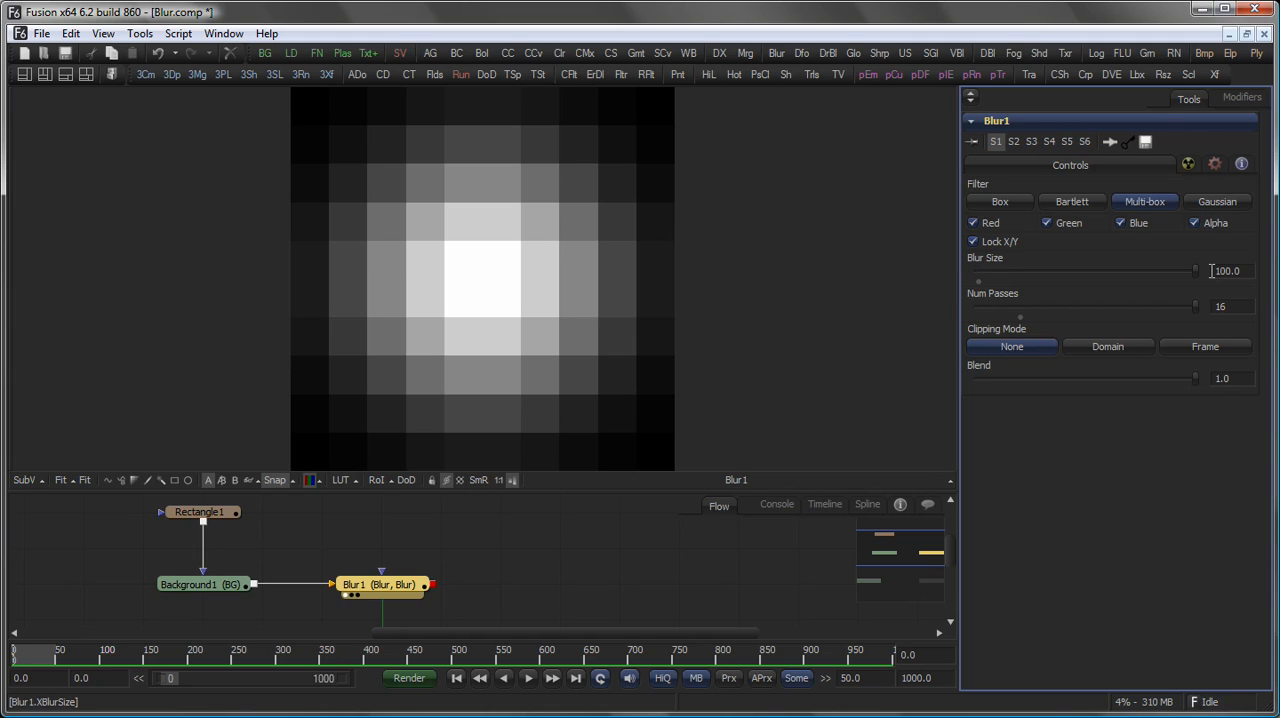
mouse_move(984, 147)
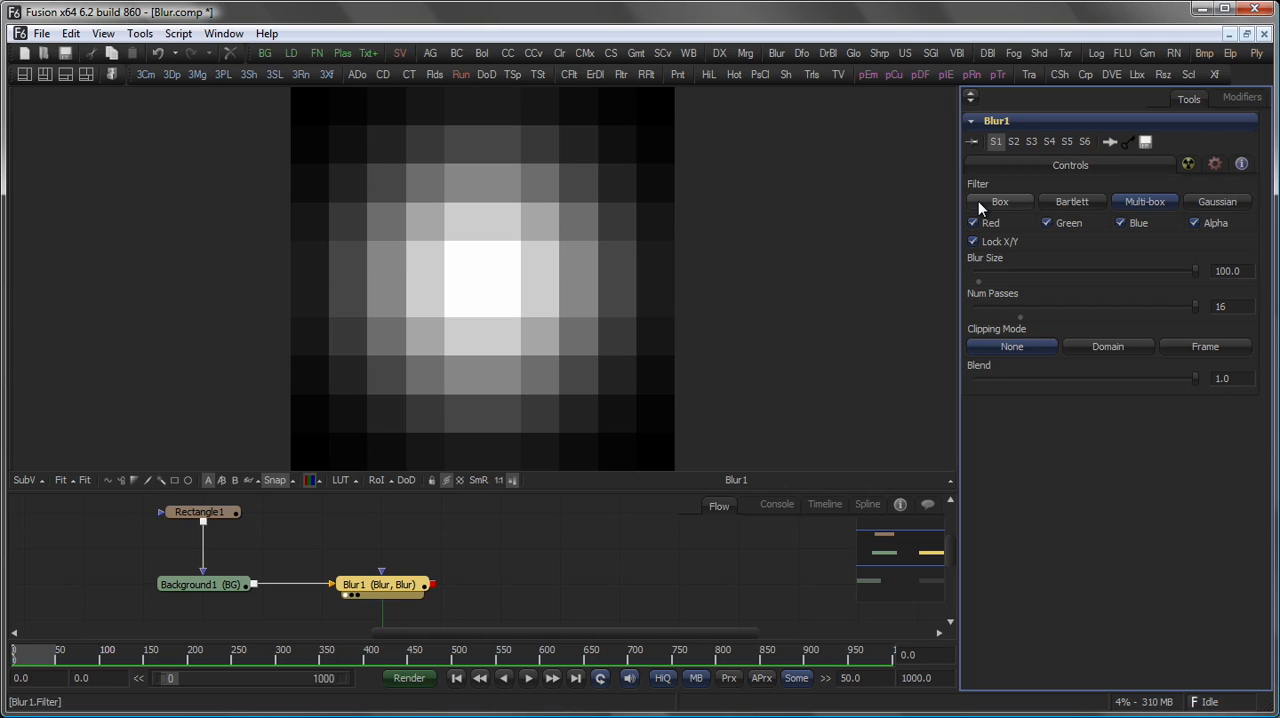
Step: On the Box filter, unlock X/Y, set Y Blur Size to 100, then relock
left_click(1000, 201)
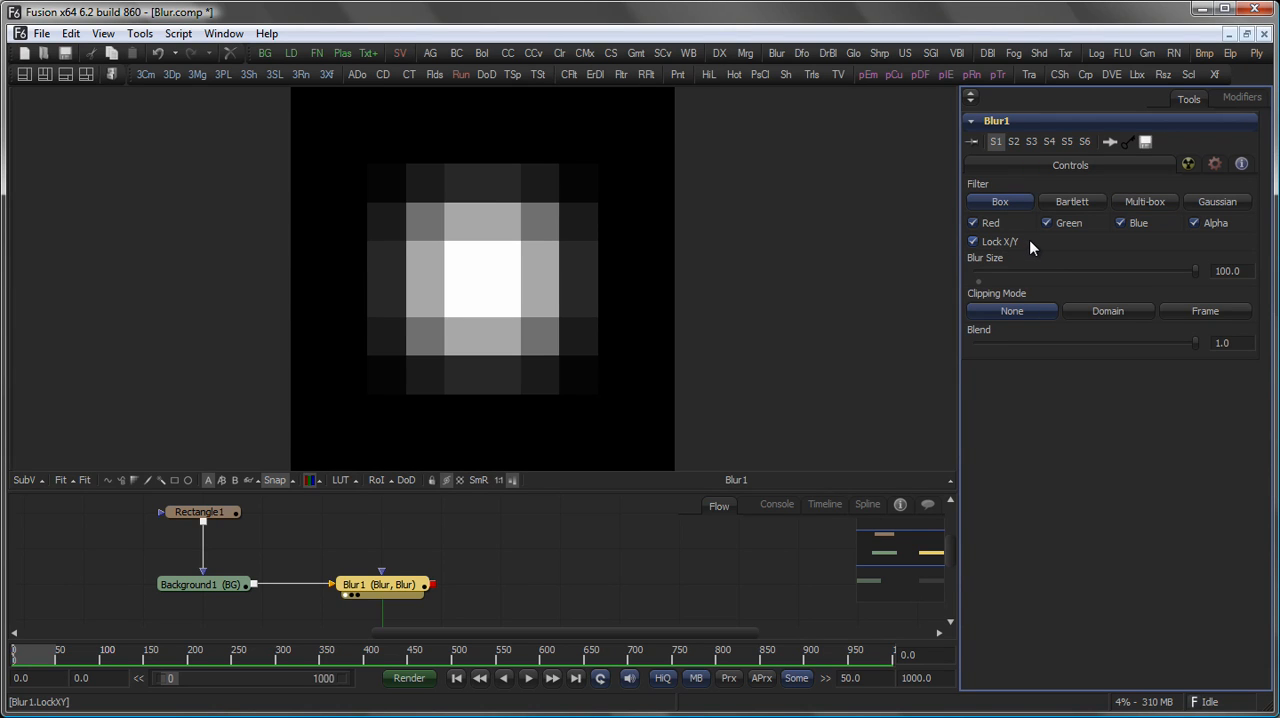
left_click(971, 241)
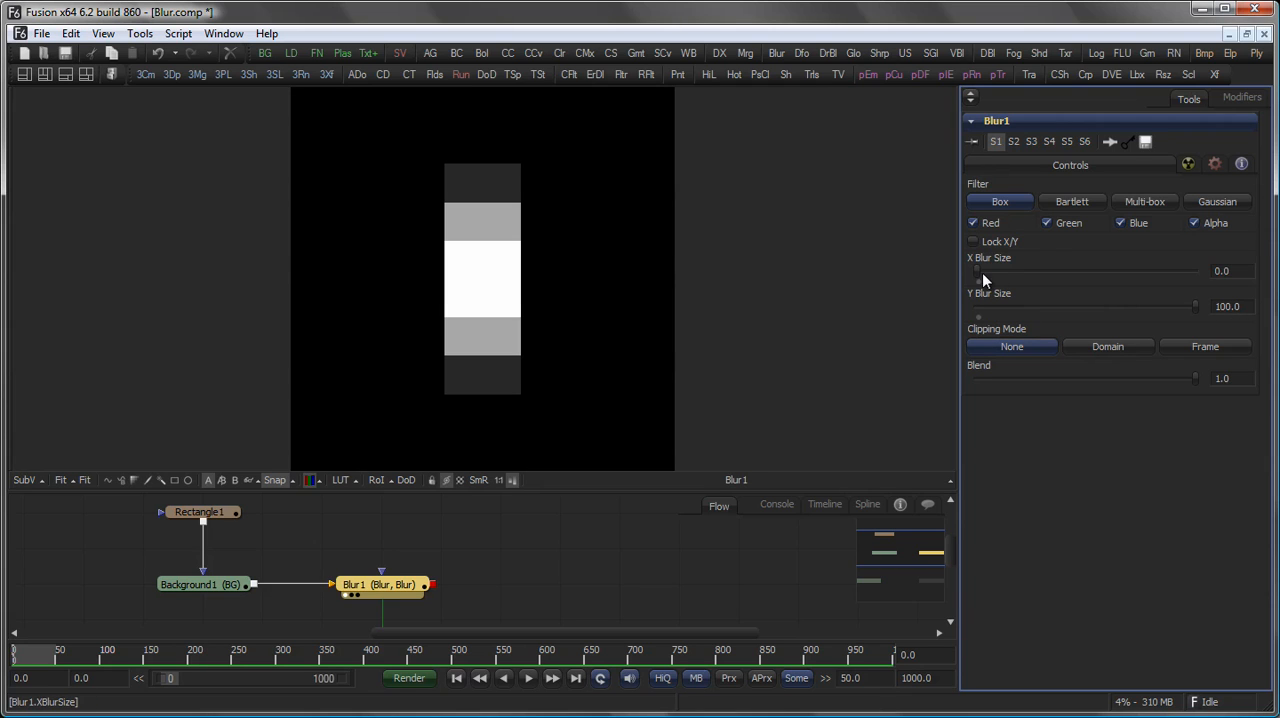
left_click_drag(983, 270, 1023, 270)
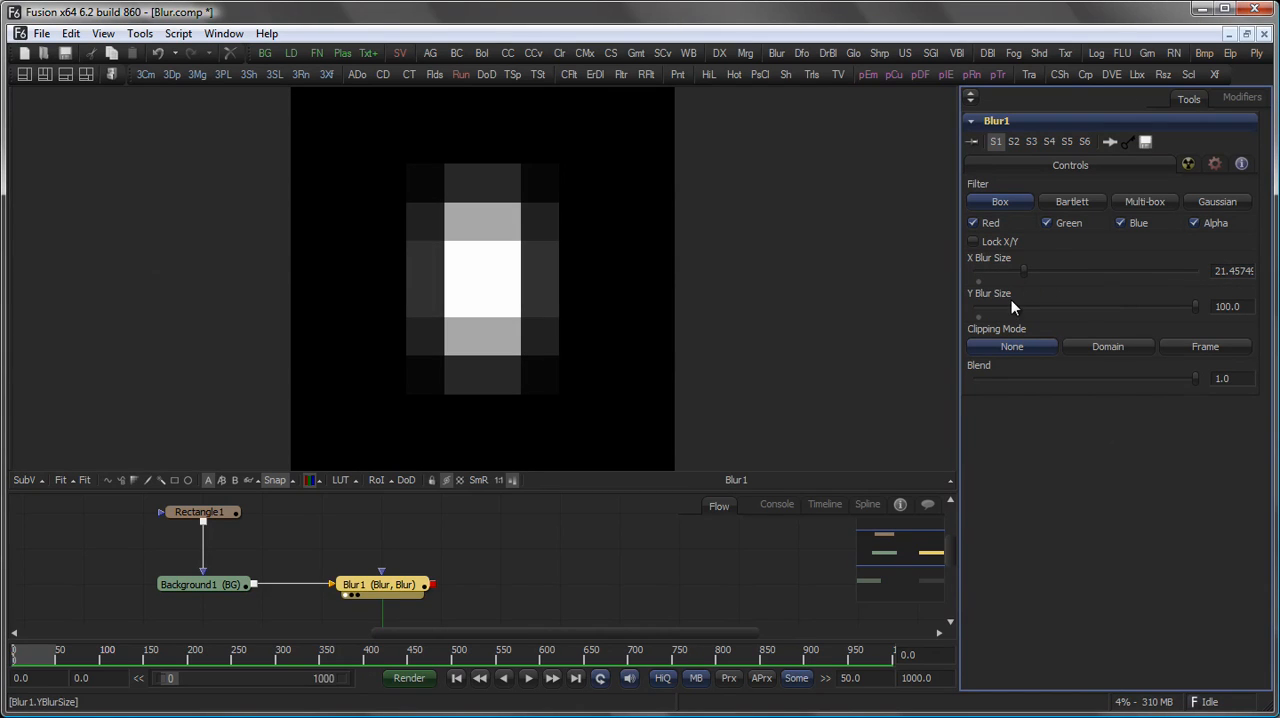
left_click(971, 241)
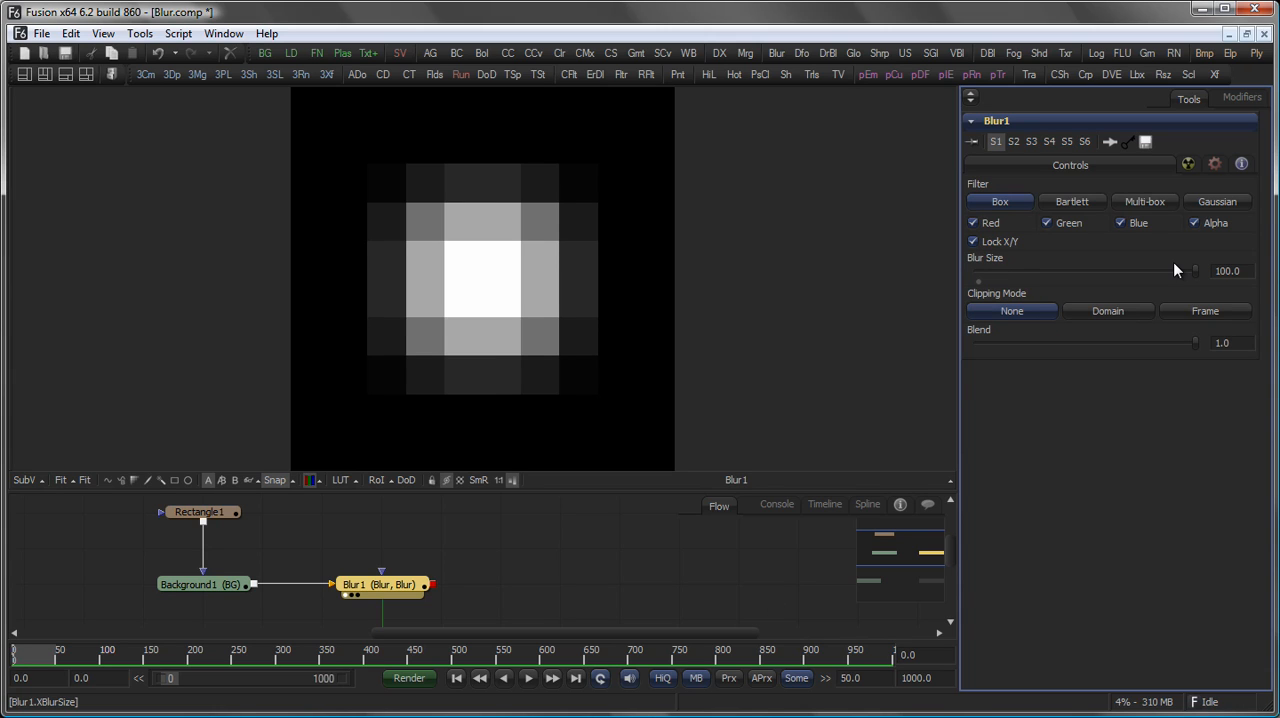
Step: Set Clipping Mode to Frame and raise Blur Size to 1000
left_click(1205, 311)
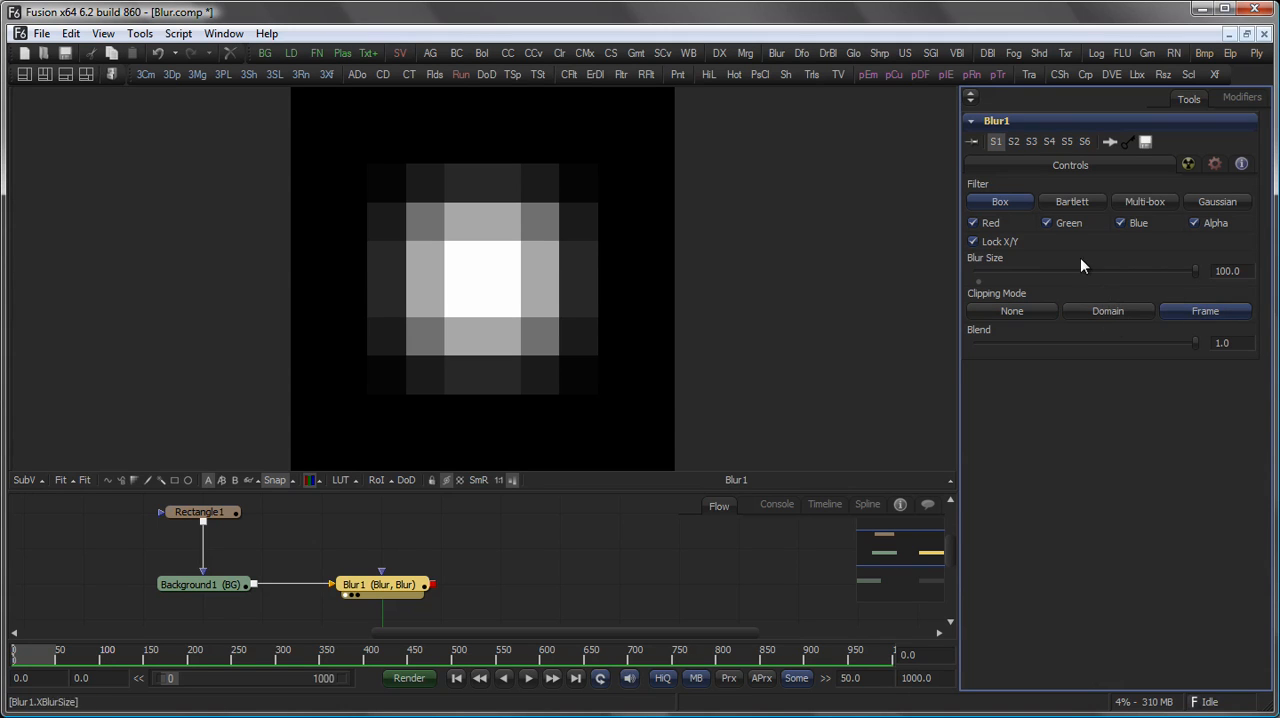
left_click(1011, 311)
type("1000")
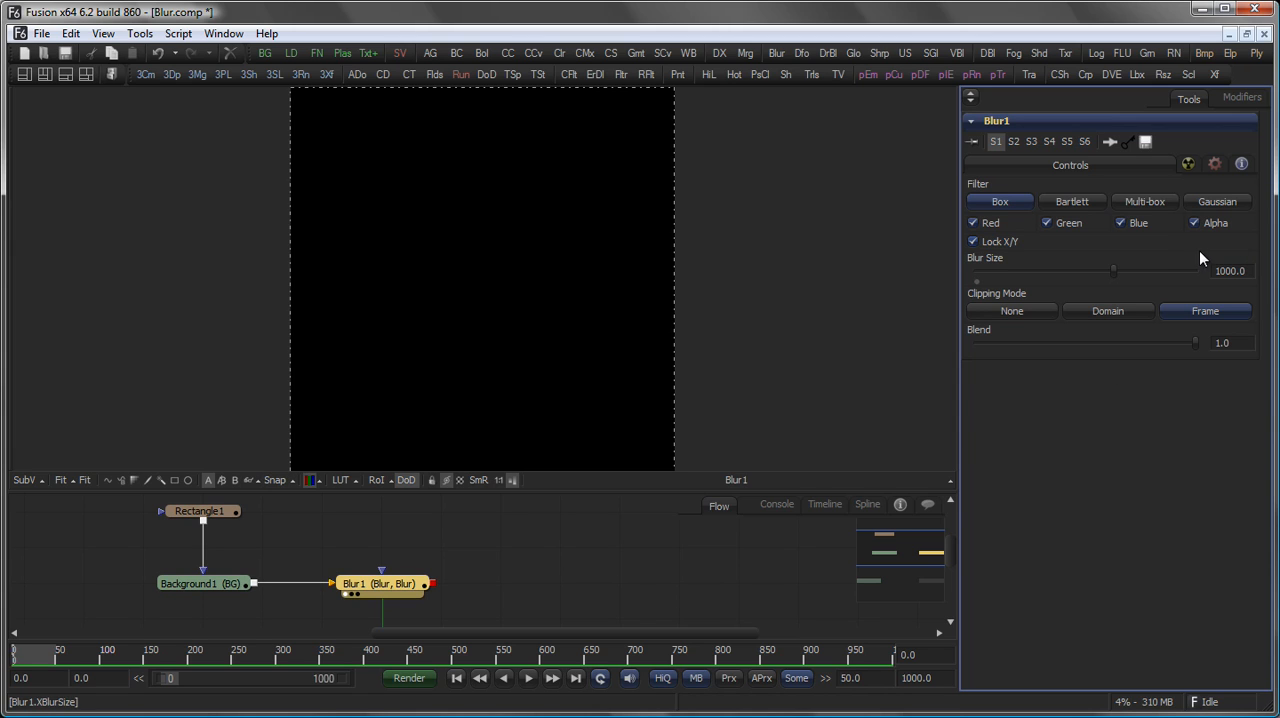
mouse_move(513, 175)
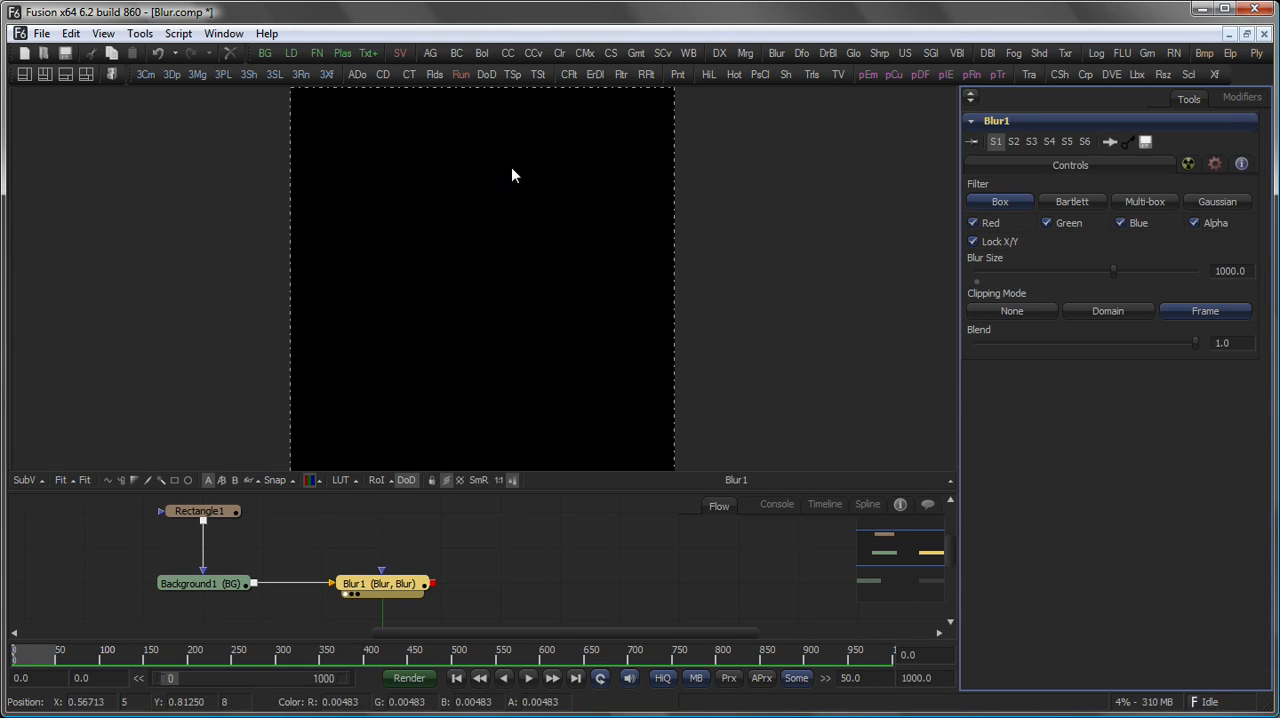
mouse_move(518, 202)
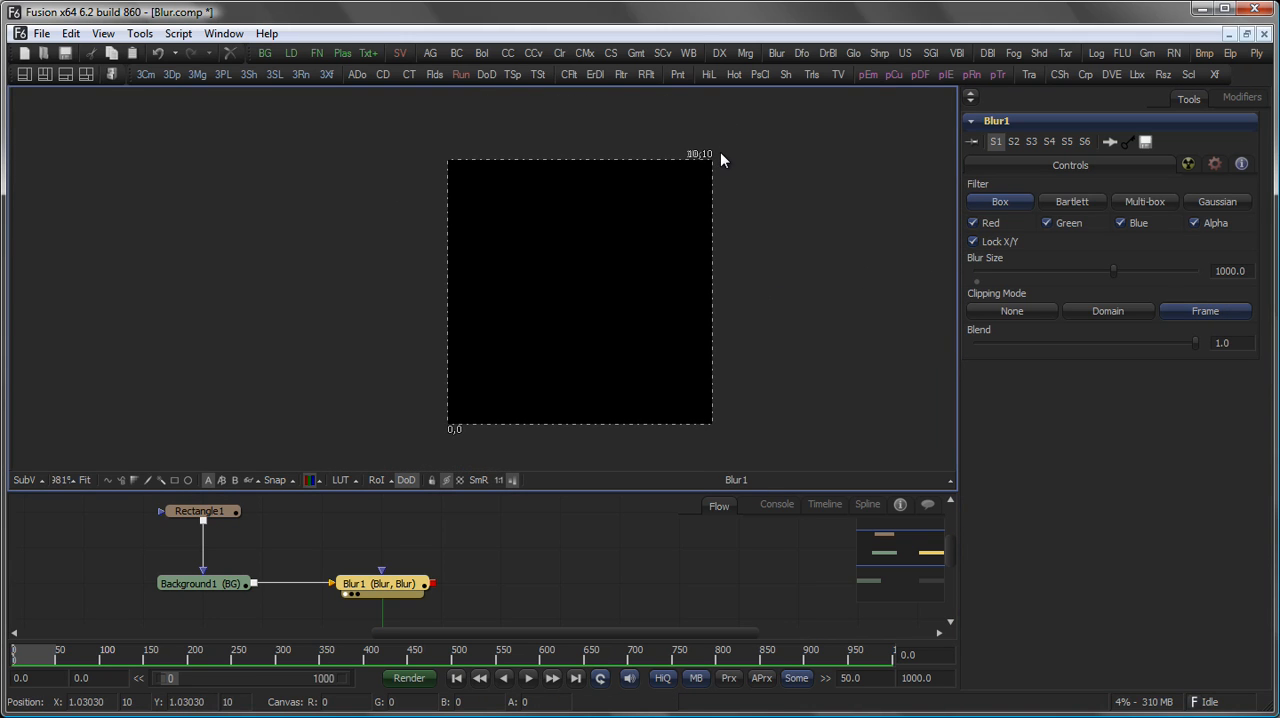
mouse_move(726, 161)
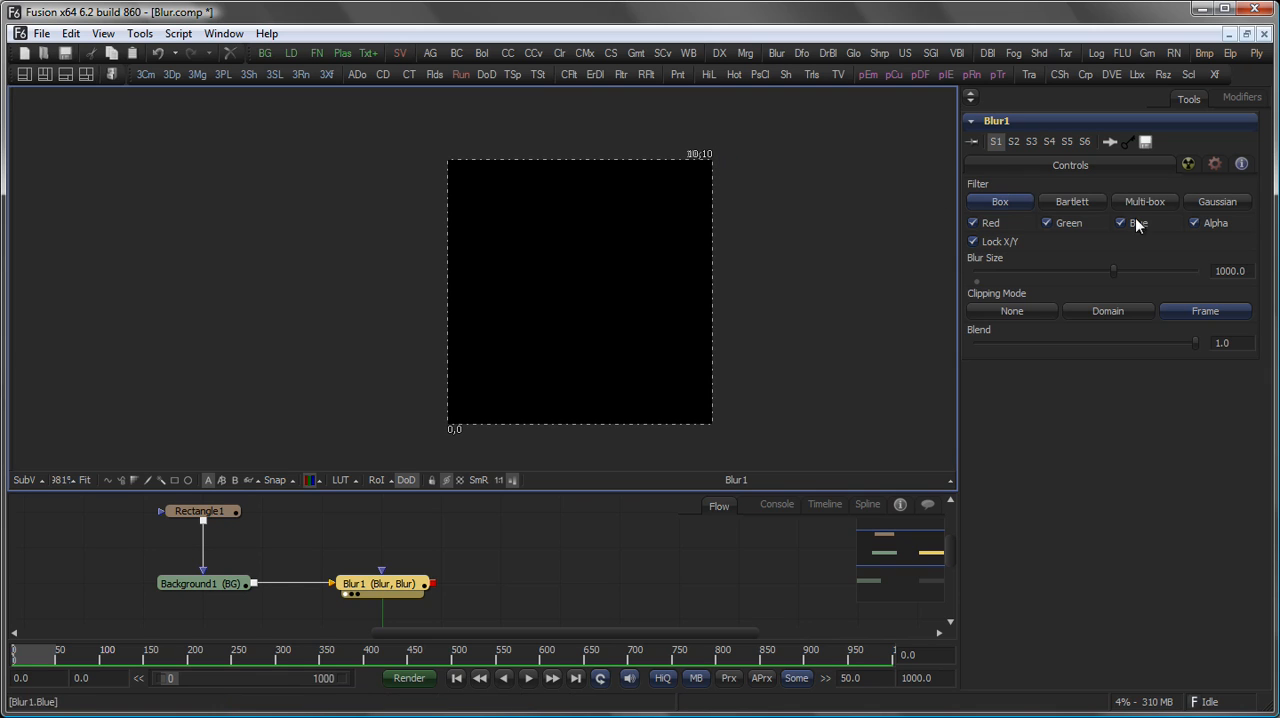
Step: Set Clipping Mode to Domain, inspect Background1, then return to Blur1's clipping options
left_click(1108, 310)
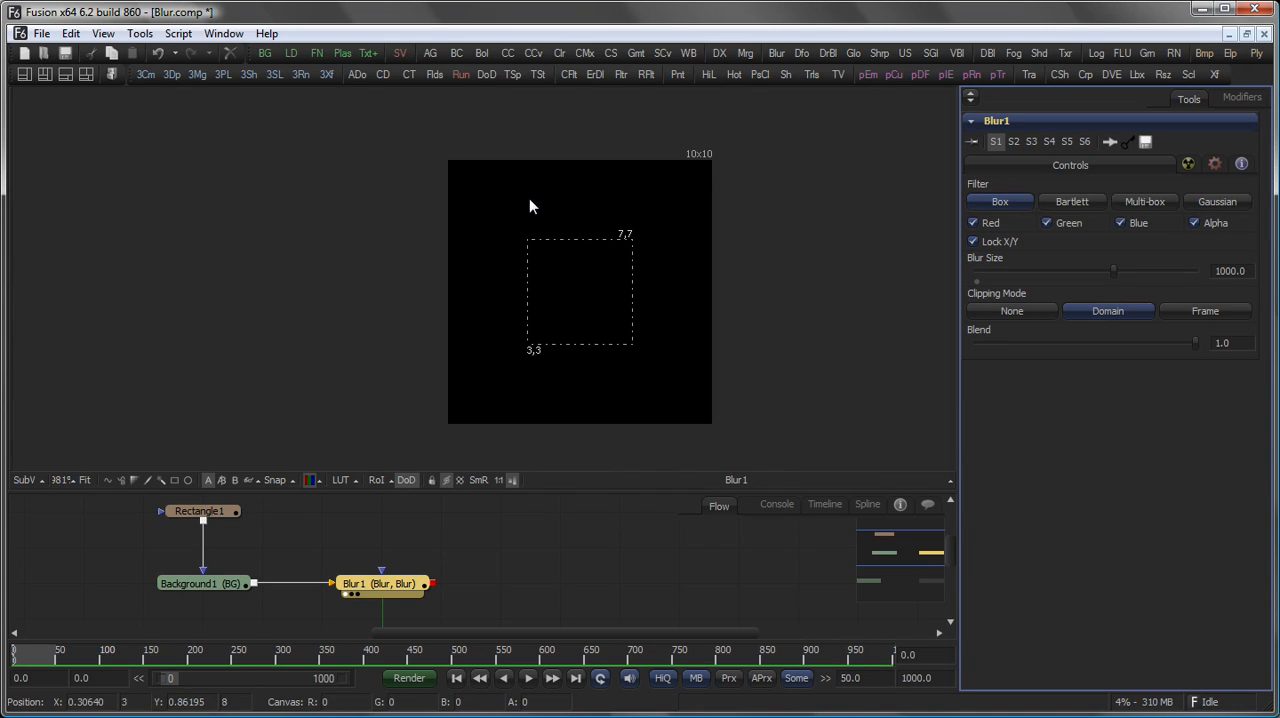
mouse_move(568, 350)
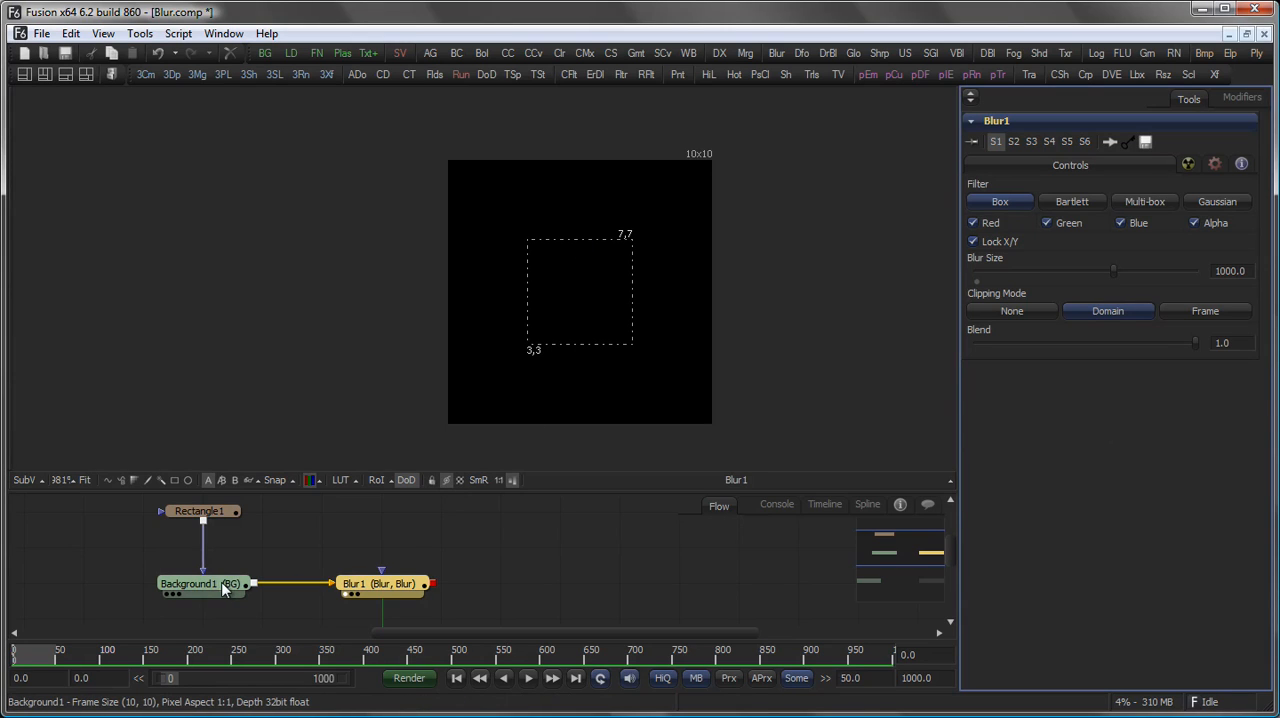
left_click(200, 583)
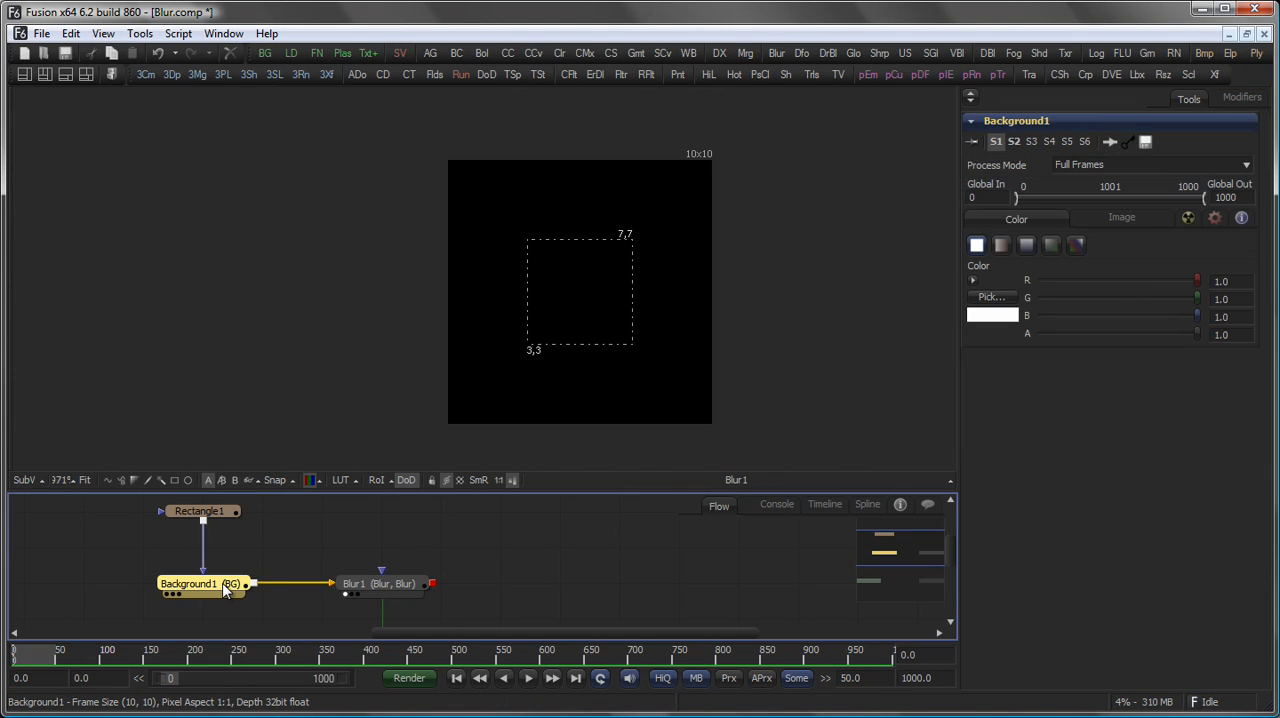
left_click(380, 583)
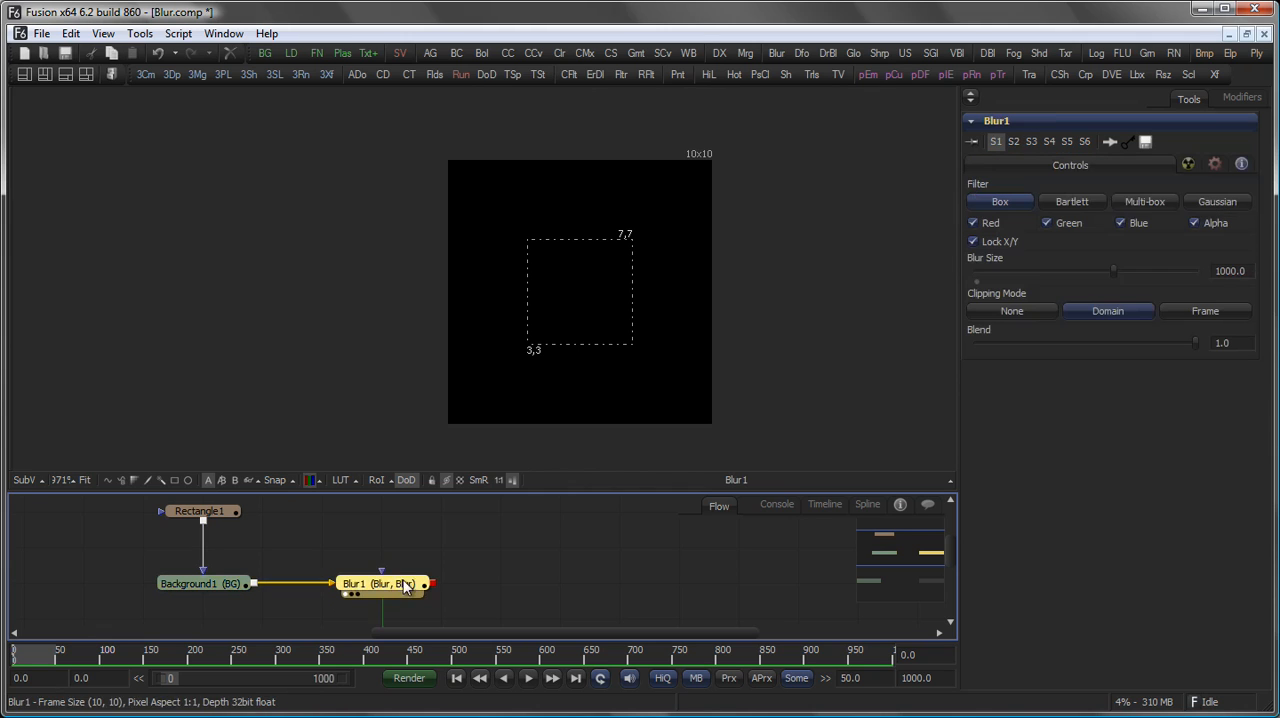
left_click(1011, 310)
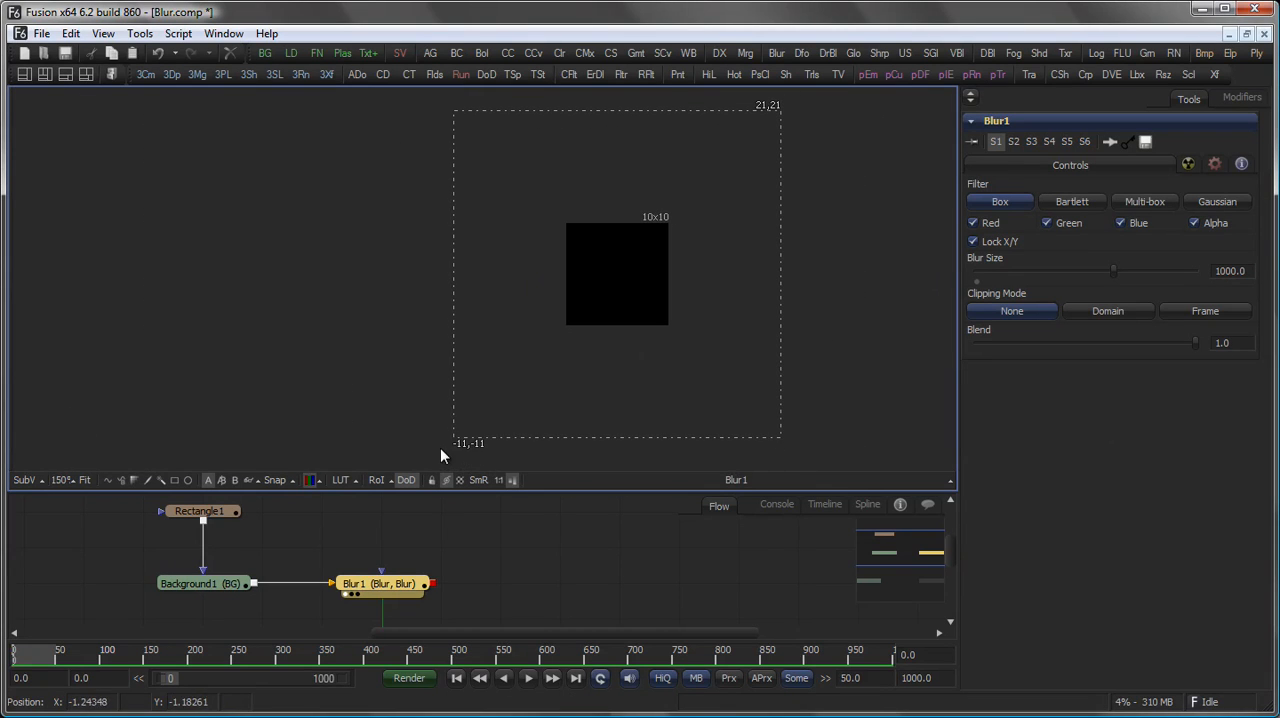
mouse_move(768, 118)
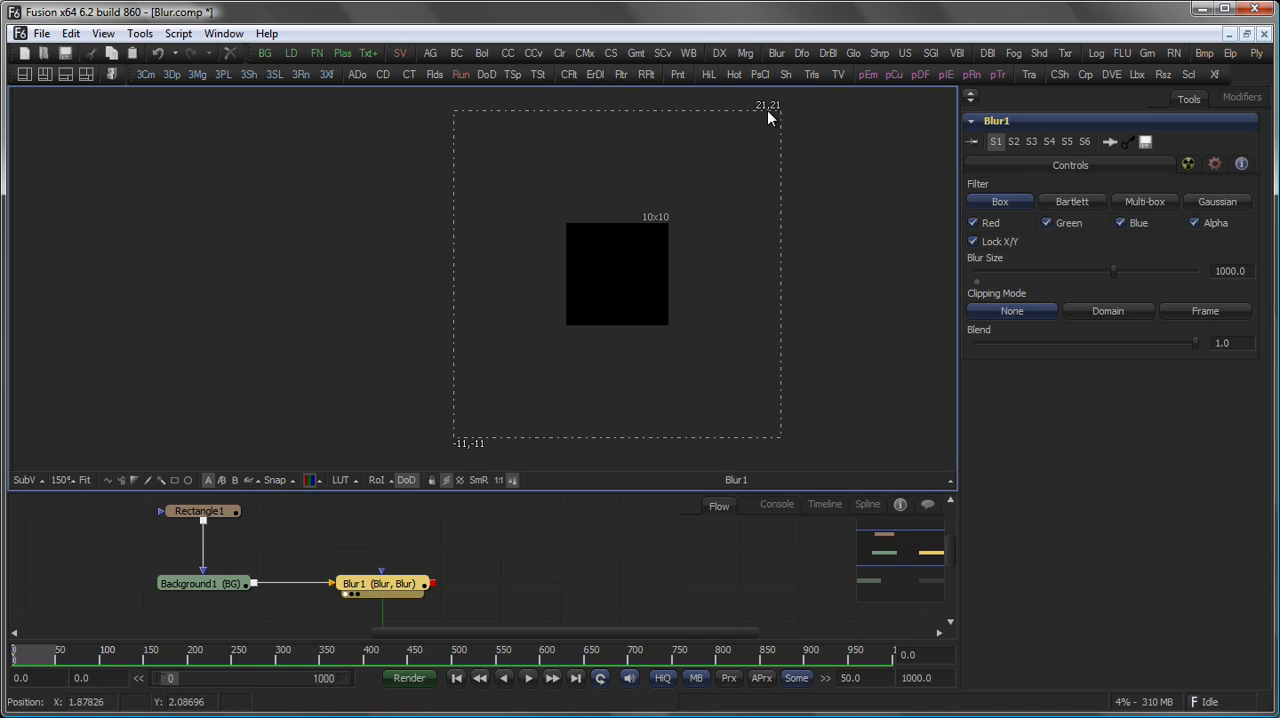
mouse_move(806, 113)
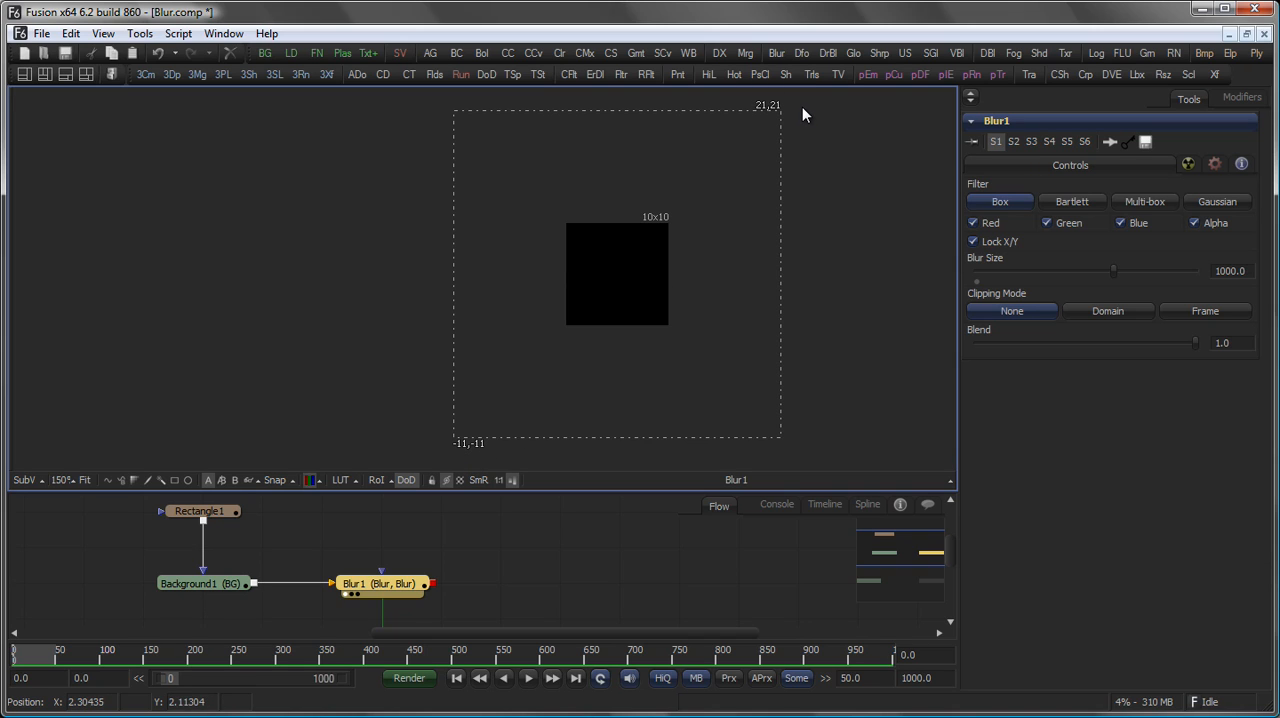
mouse_move(804, 110)
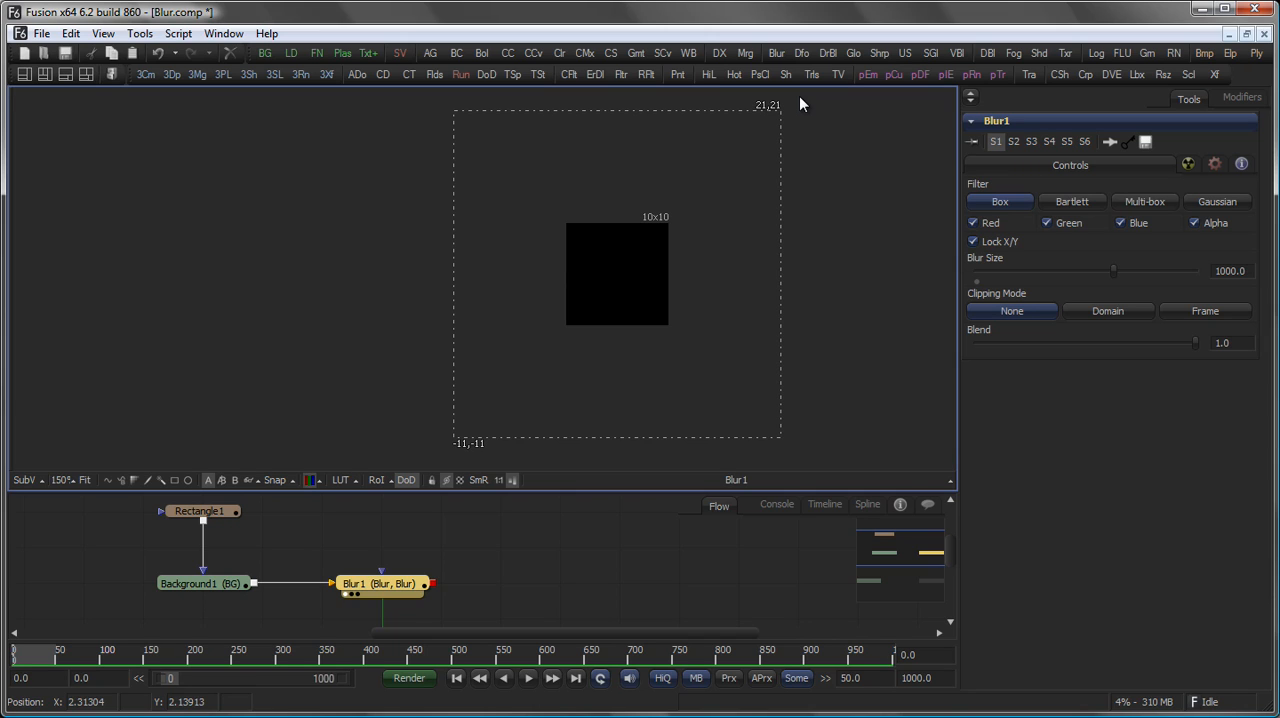
mouse_move(660, 242)
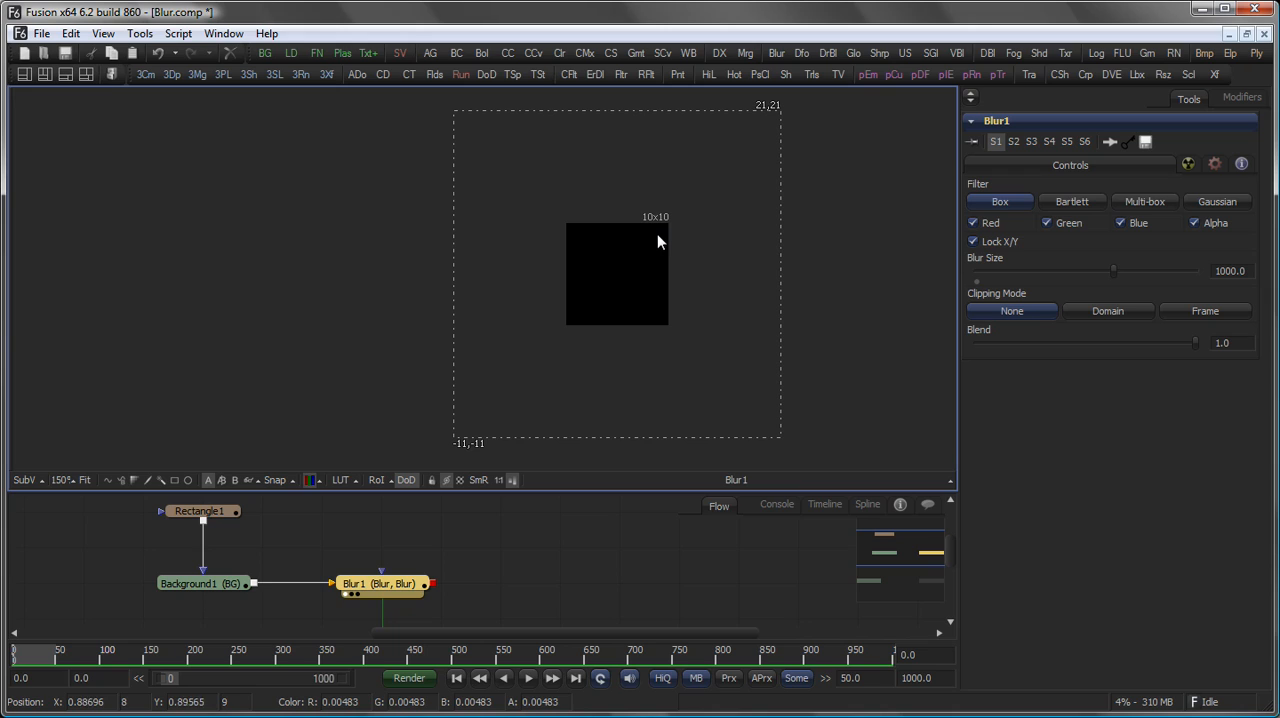
mouse_move(657, 235)
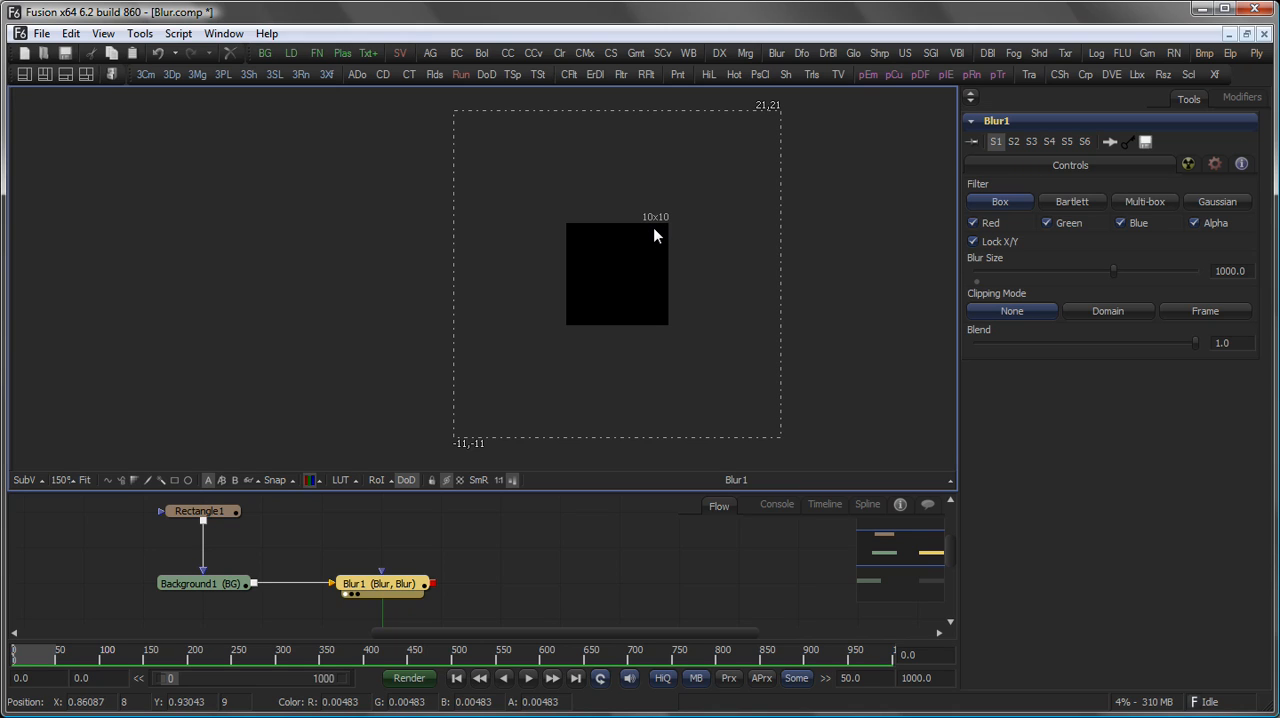
mouse_move(494, 203)
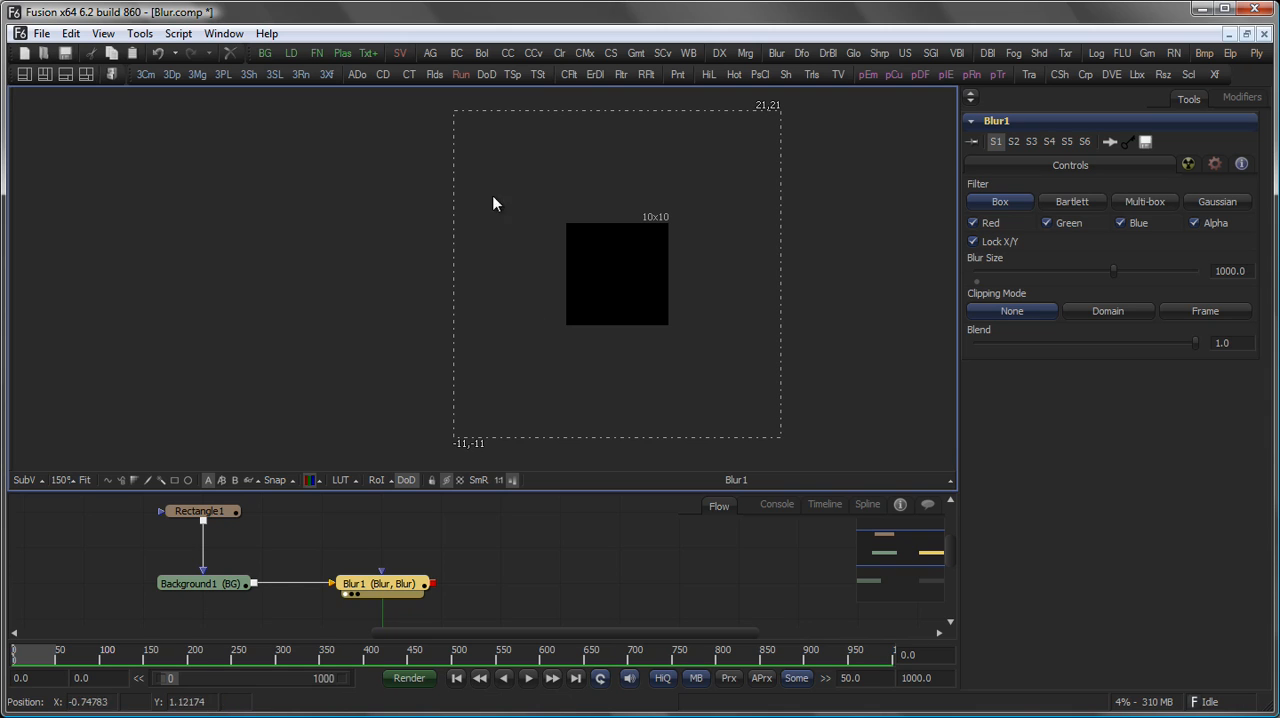
mouse_move(572, 403)
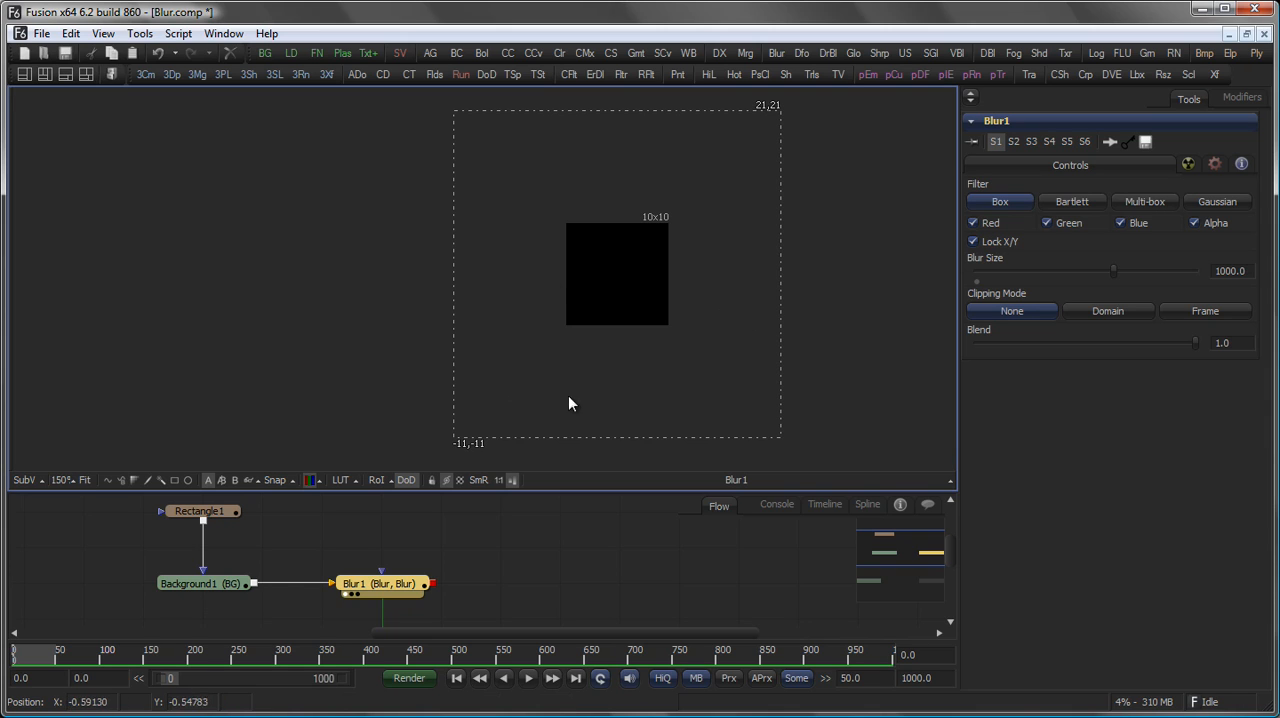
mouse_move(612, 262)
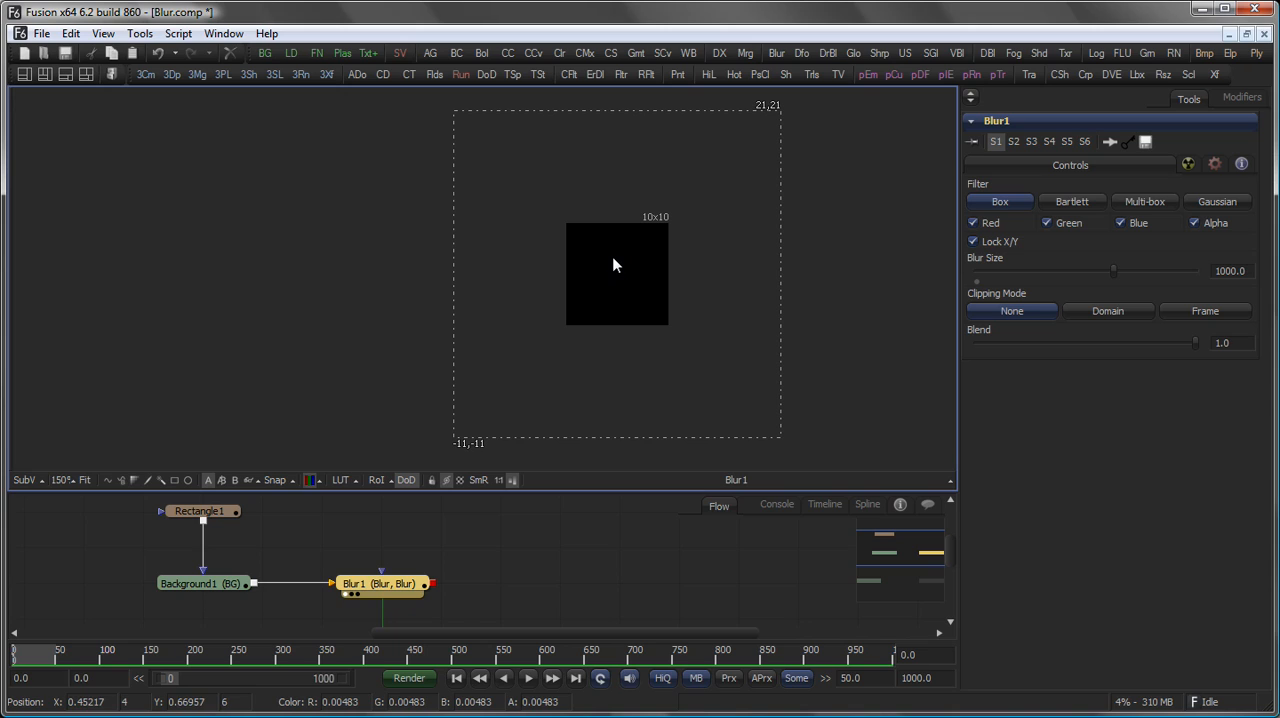